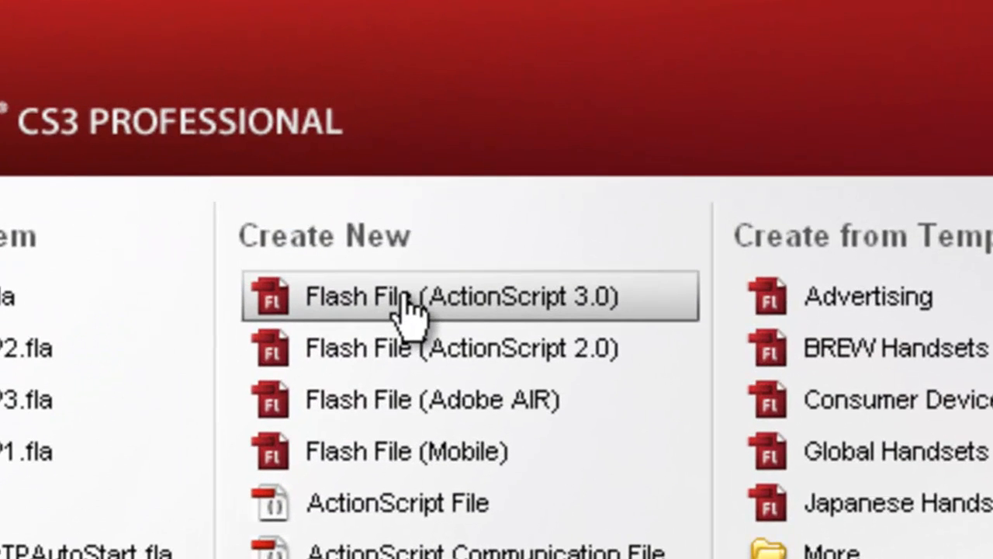
Step: Create a new ActionScript 3.0 file and size its stage to 520 by 350 pixels
click(466, 296)
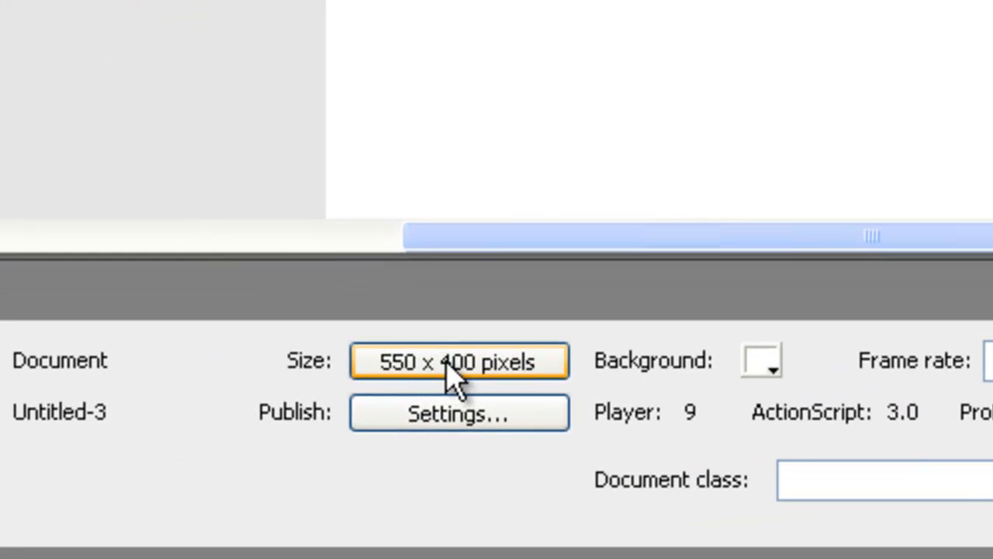
click(460, 360)
text(520)
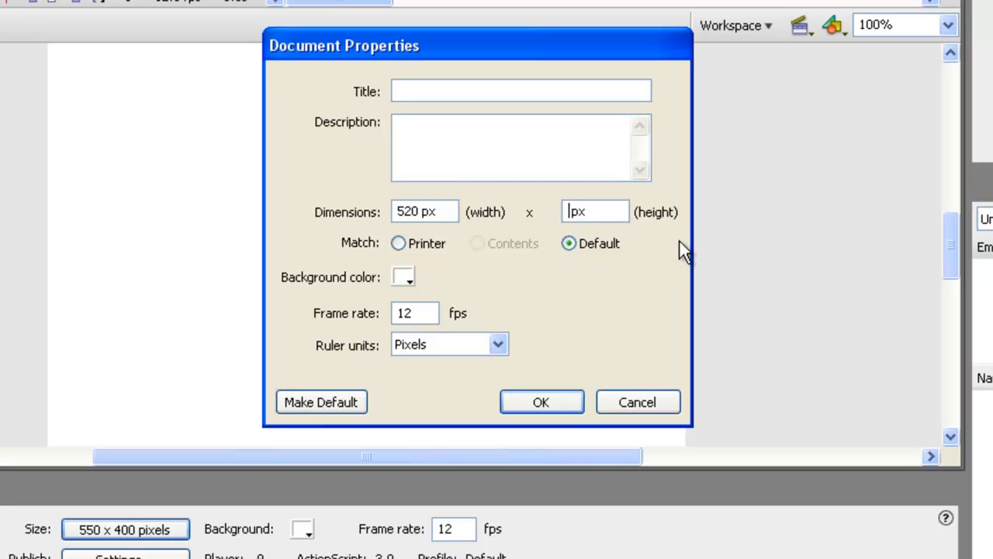
text(350)
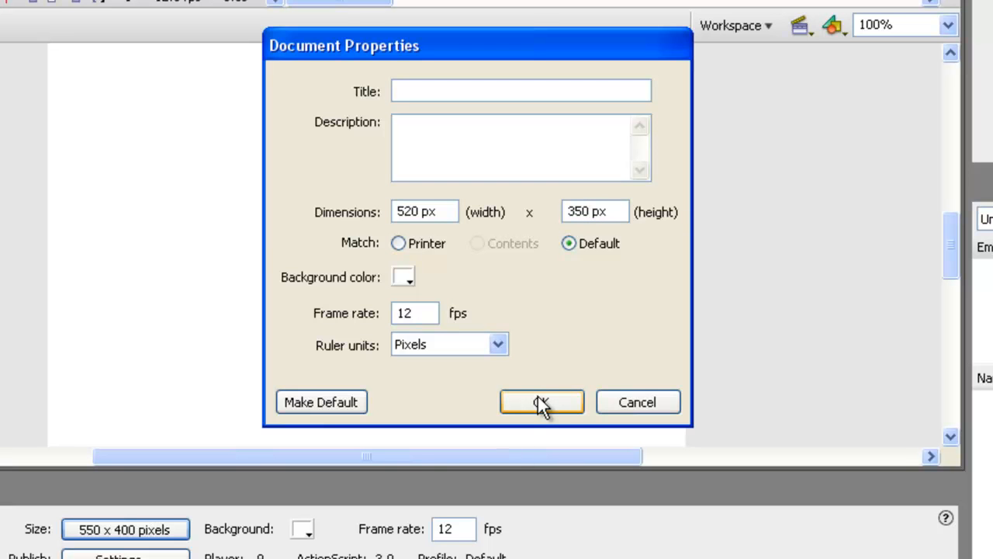
click(541, 402)
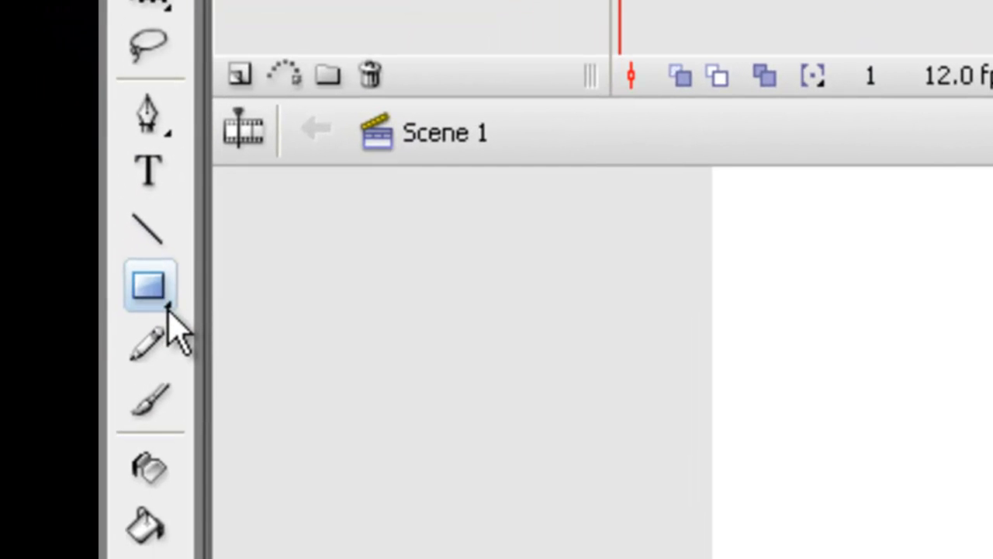
Step: Pick the Oval Tool from the shape flyout to draw the head and eyes
click(149, 287)
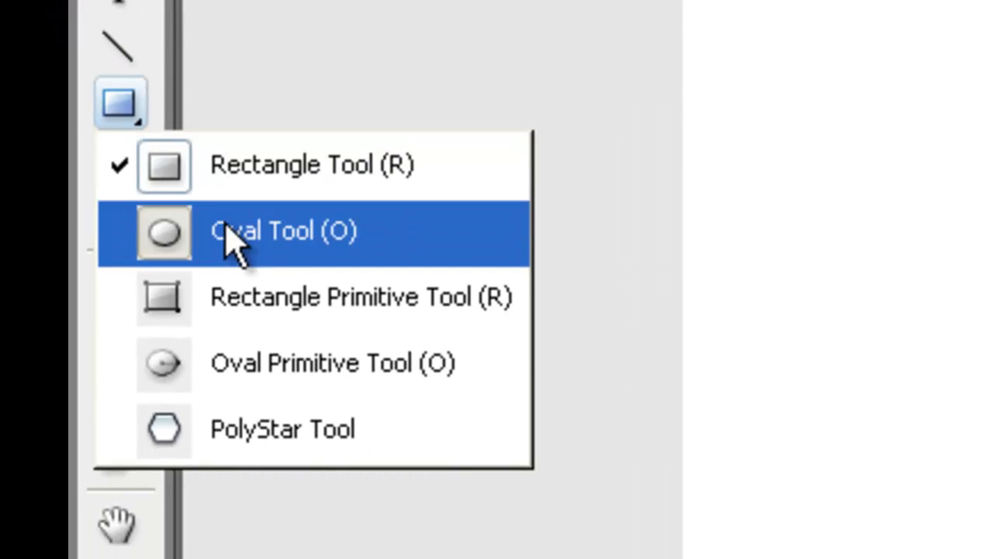
click(283, 230)
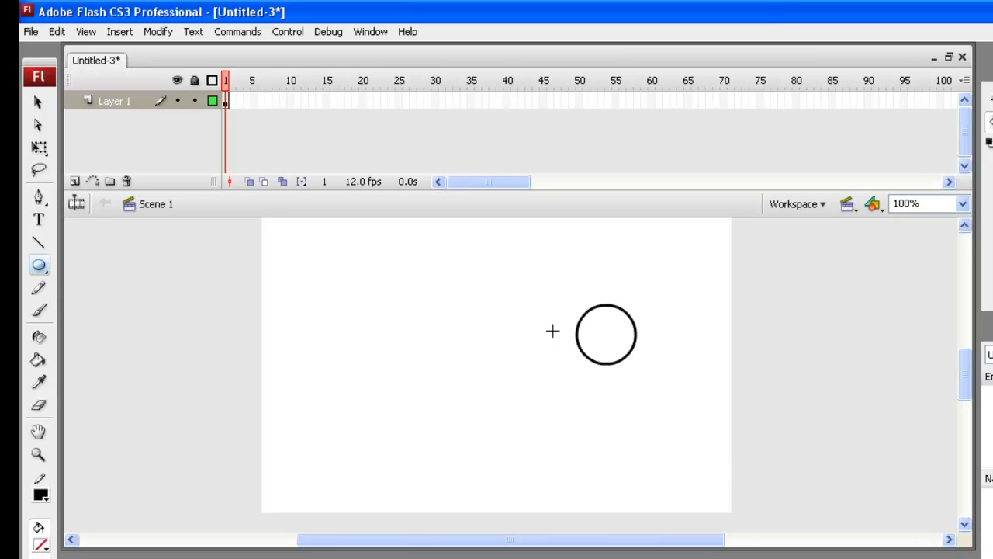
mouse_move(592, 324)
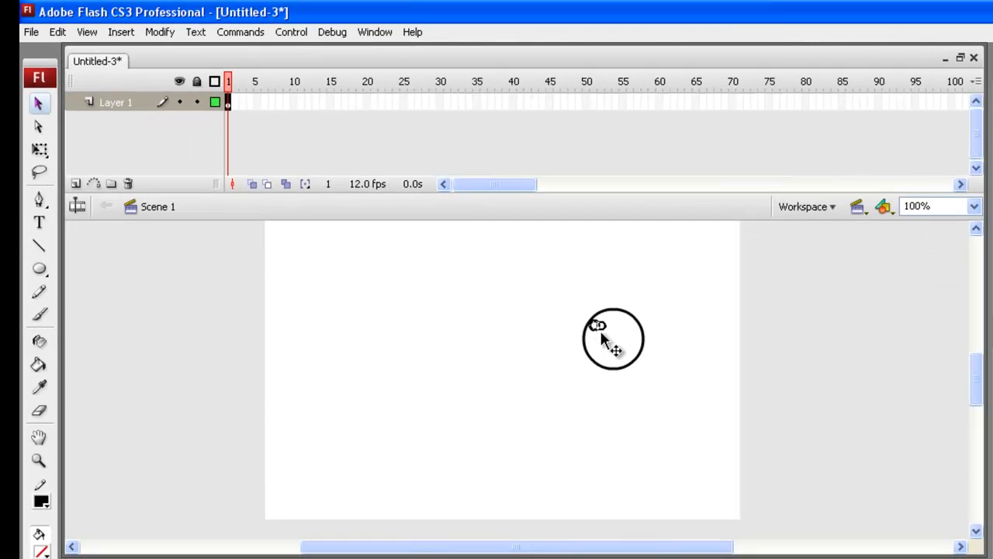
mouse_move(605, 341)
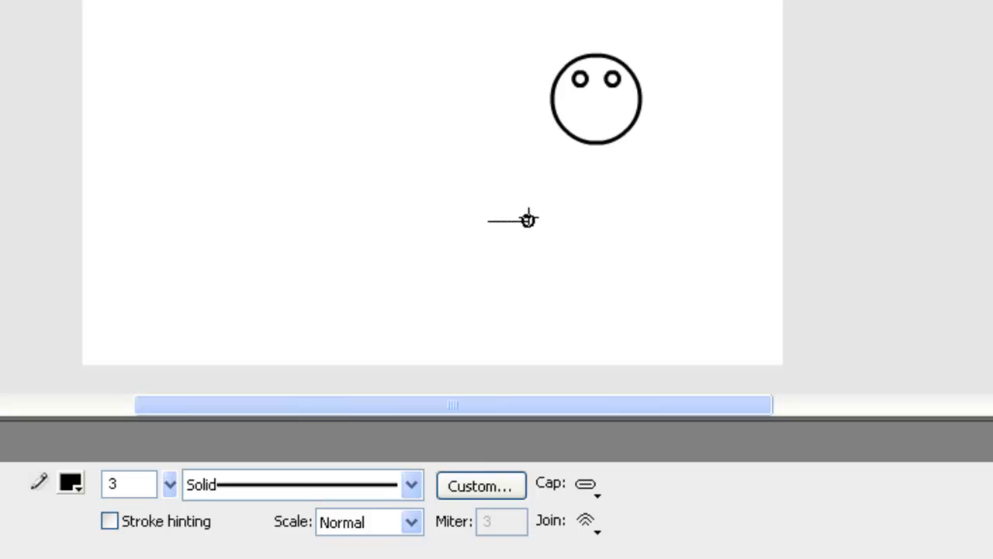
mouse_move(686, 287)
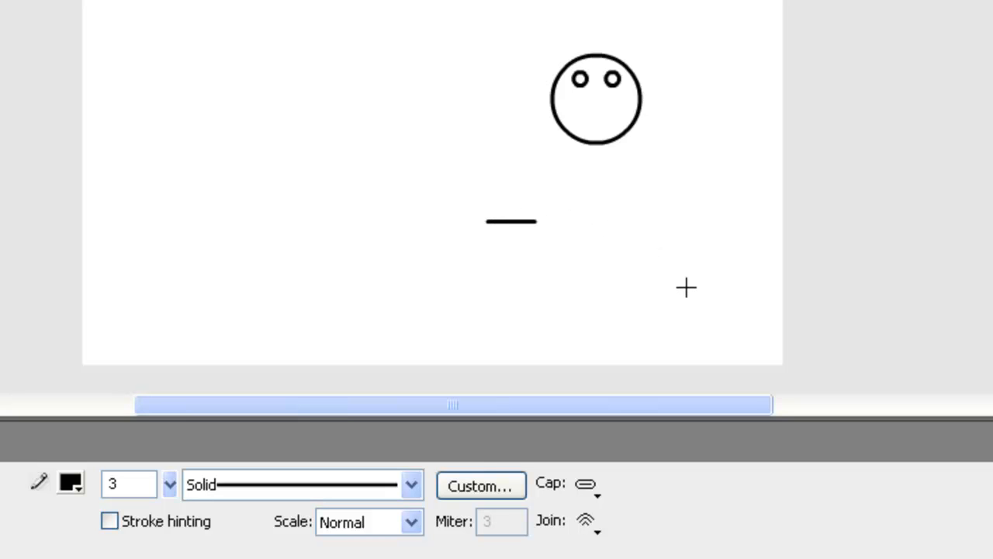
mouse_move(901, 316)
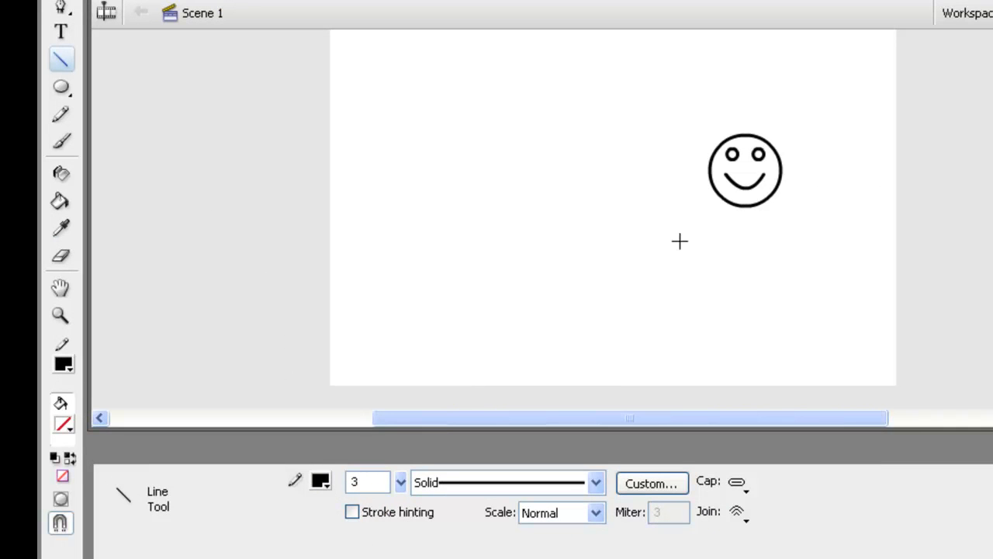
Step: Draw the stickman's body line below the head with the Line Tool
drag(744, 208, 743, 236)
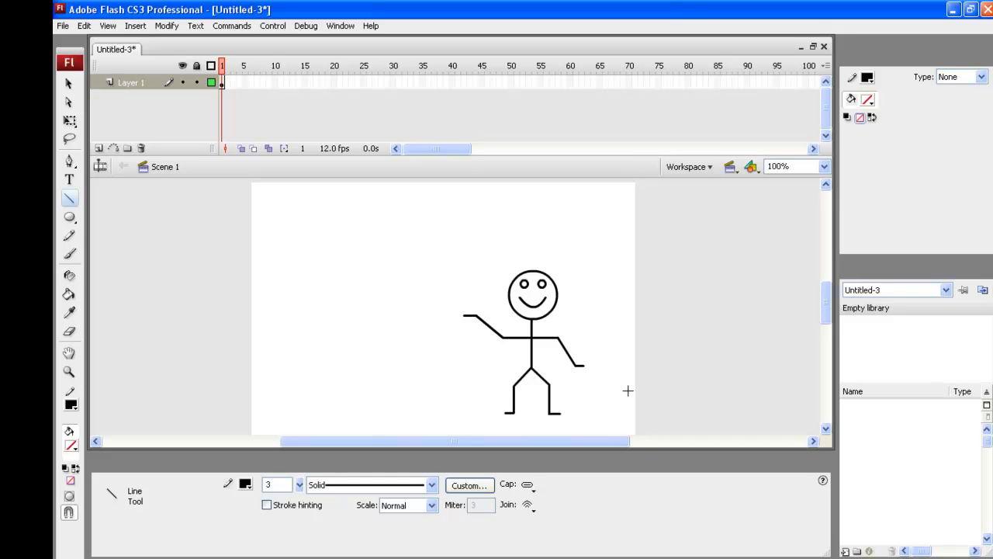
mouse_move(236, 264)
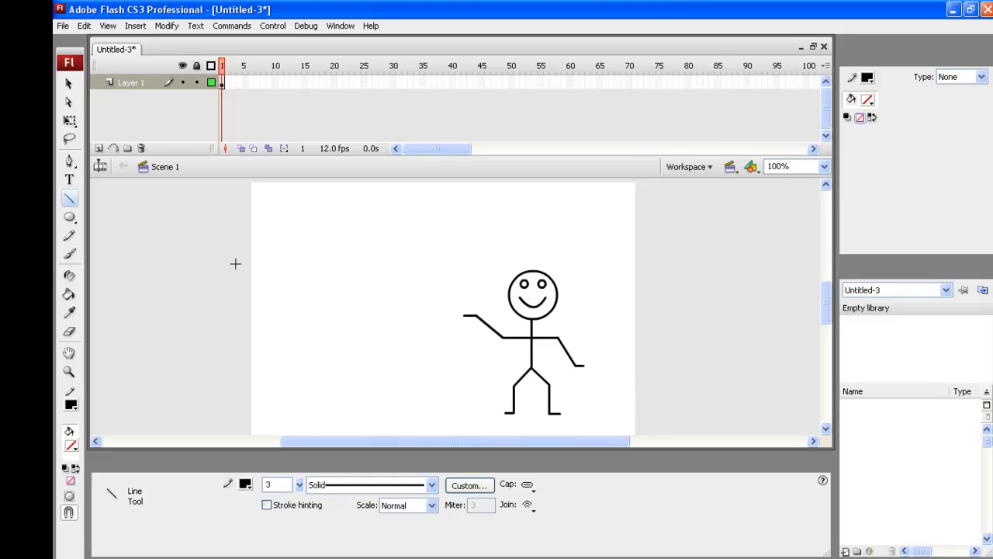
mouse_move(230, 264)
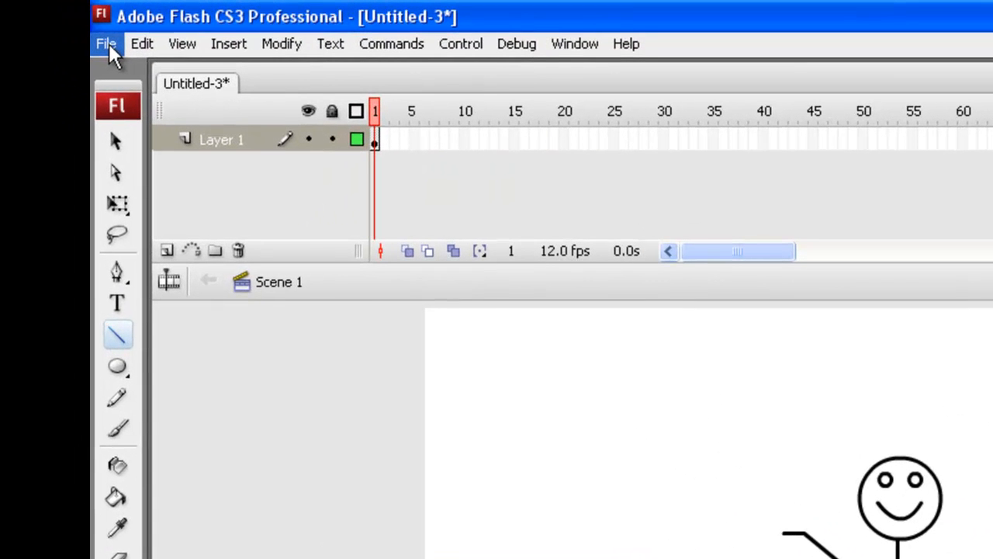
Step: Start Import to Library and show the image folder as thumbnails
click(106, 44)
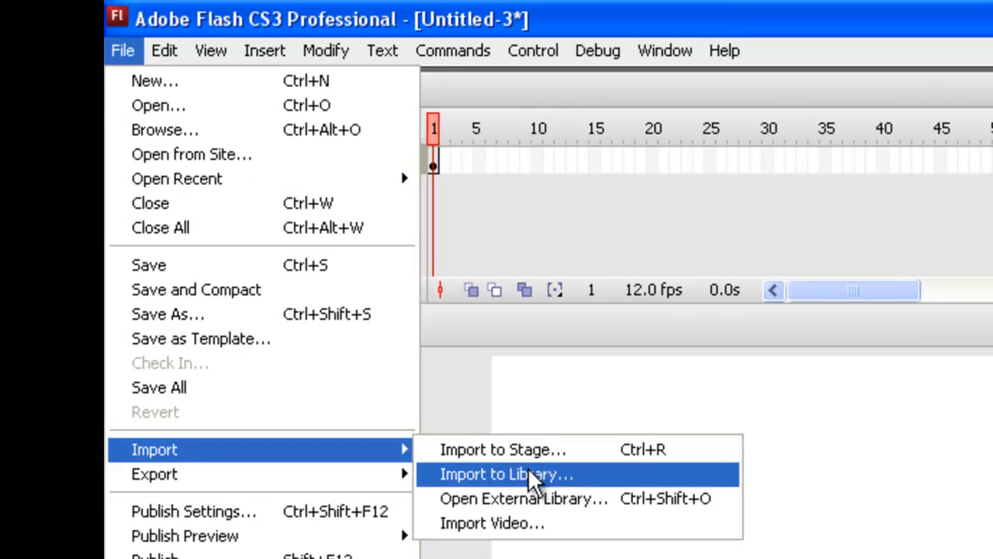
click(505, 475)
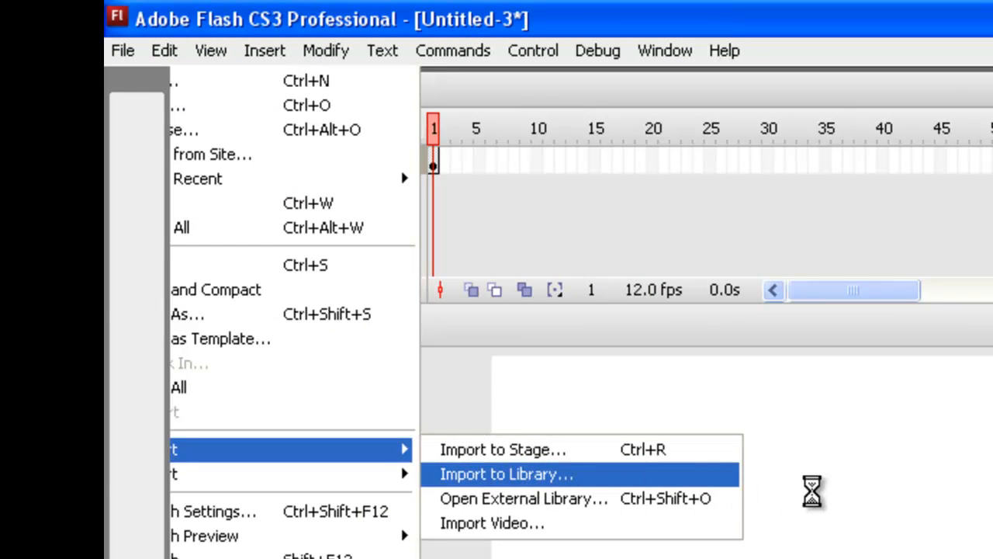
mouse_move(875, 500)
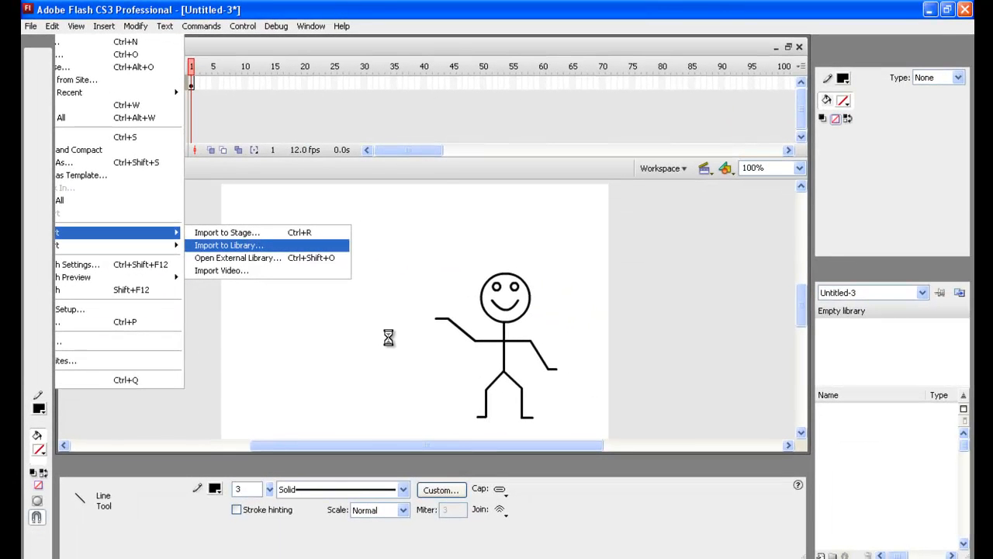
click(228, 245)
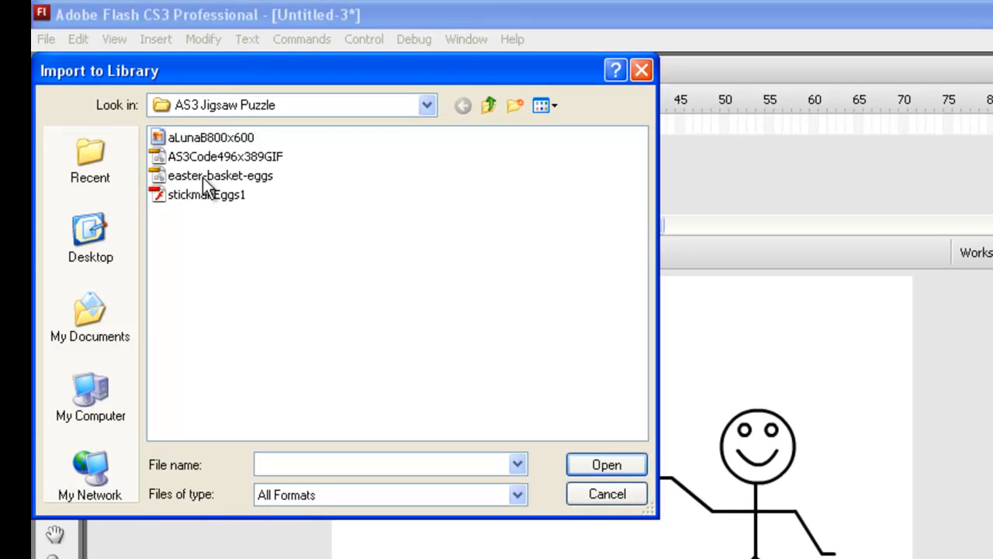
mouse_move(236, 148)
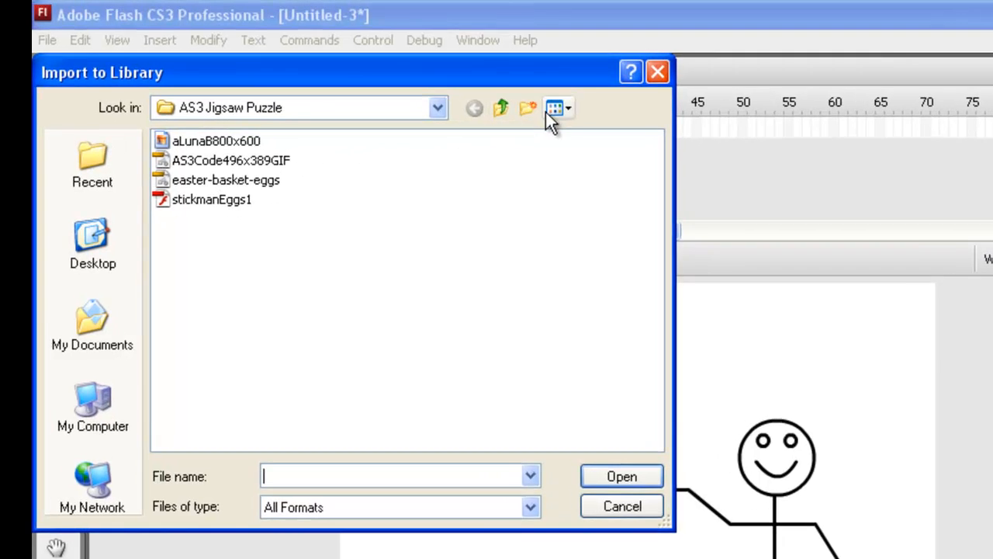
click(553, 109)
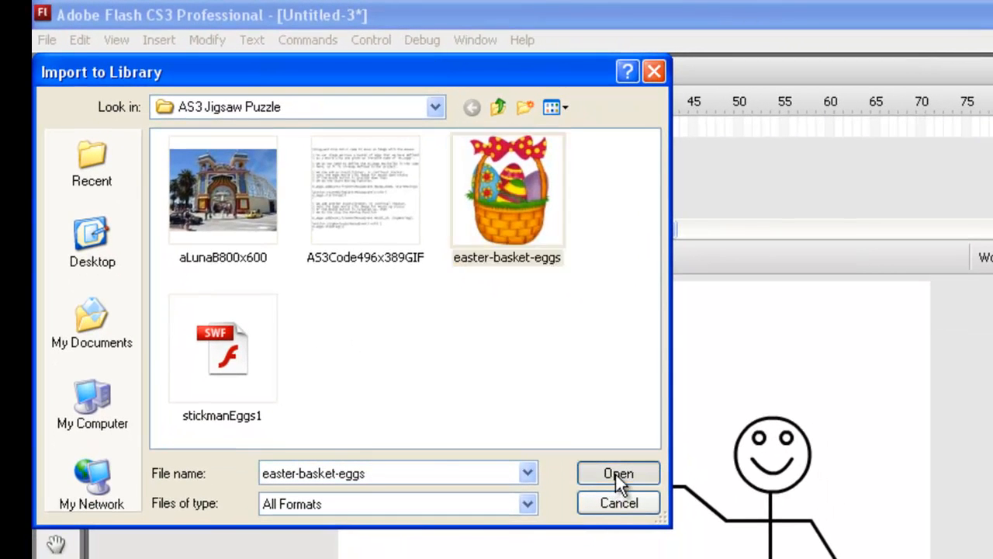
Step: Import the easter-basket-eggs image and preview the bitmap in the Library
click(618, 473)
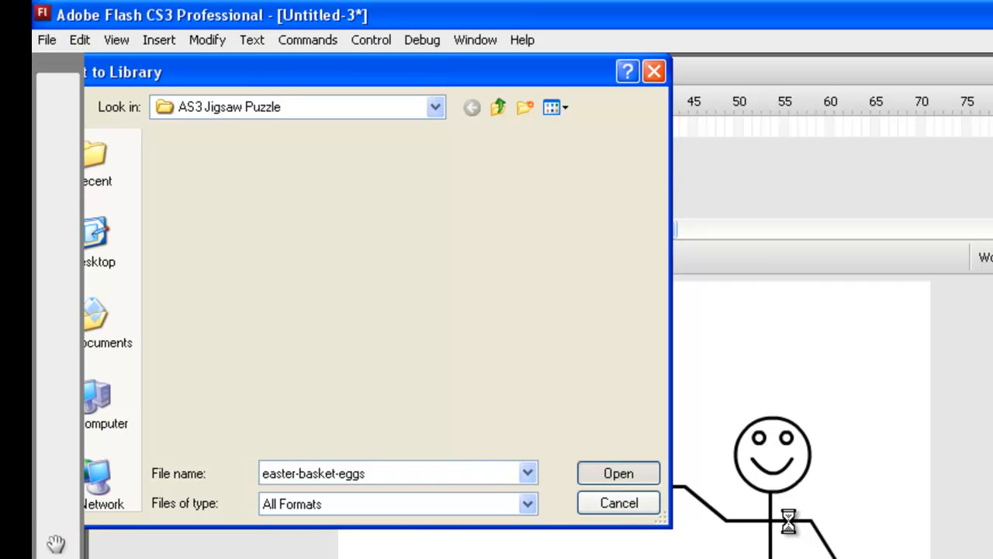
click(617, 472)
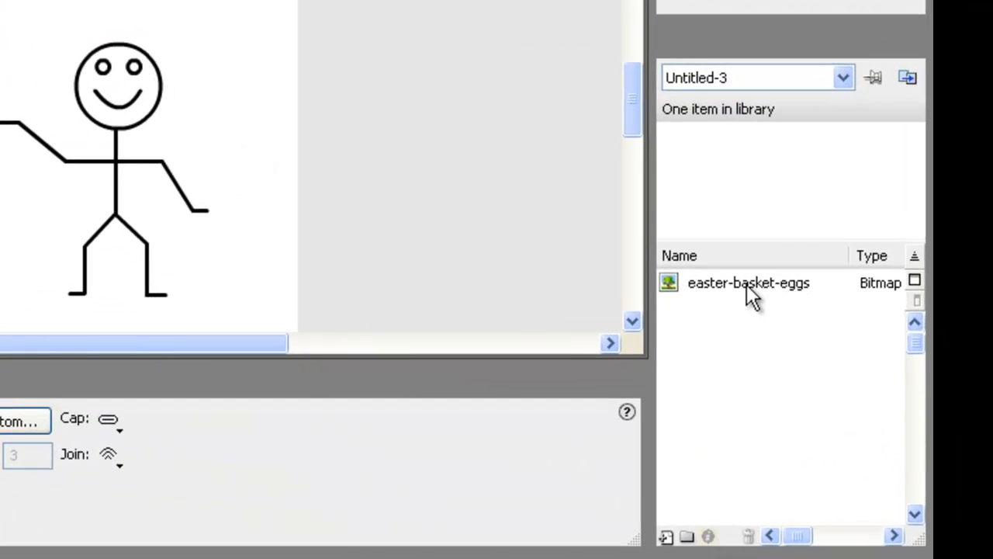
click(748, 282)
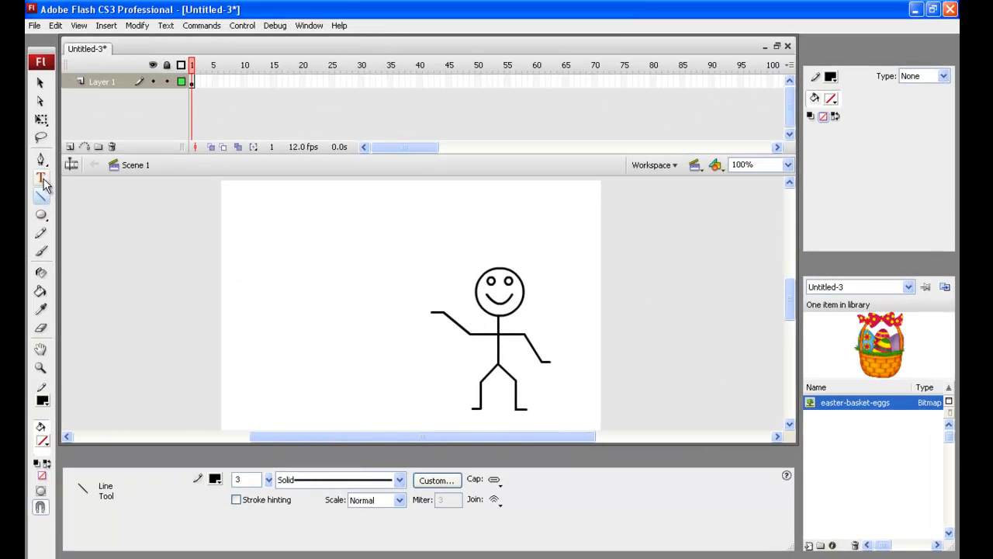
Step: Select the Text tool at size 30 and place the cursor at the top of the stage
click(41, 178)
text(2)
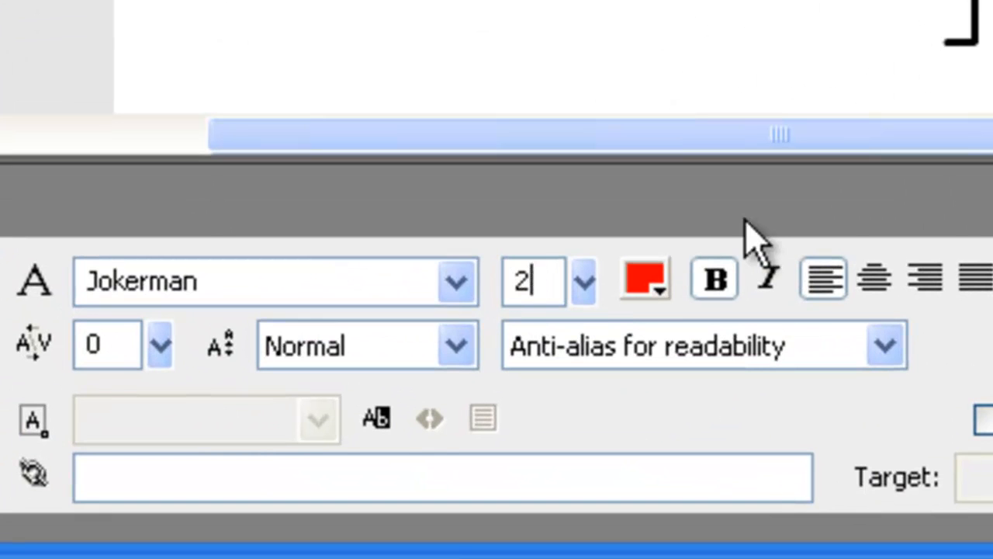
text(30)
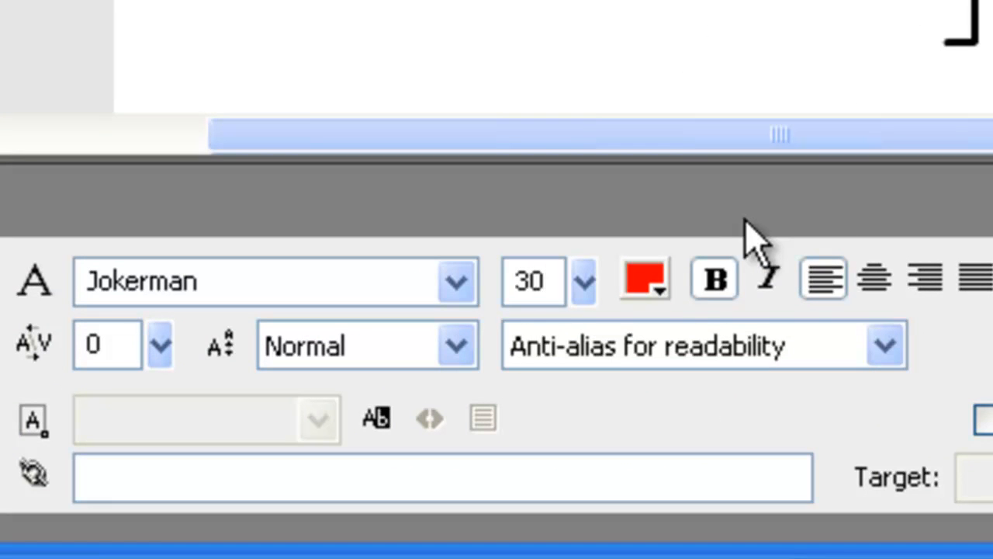
click(534, 281)
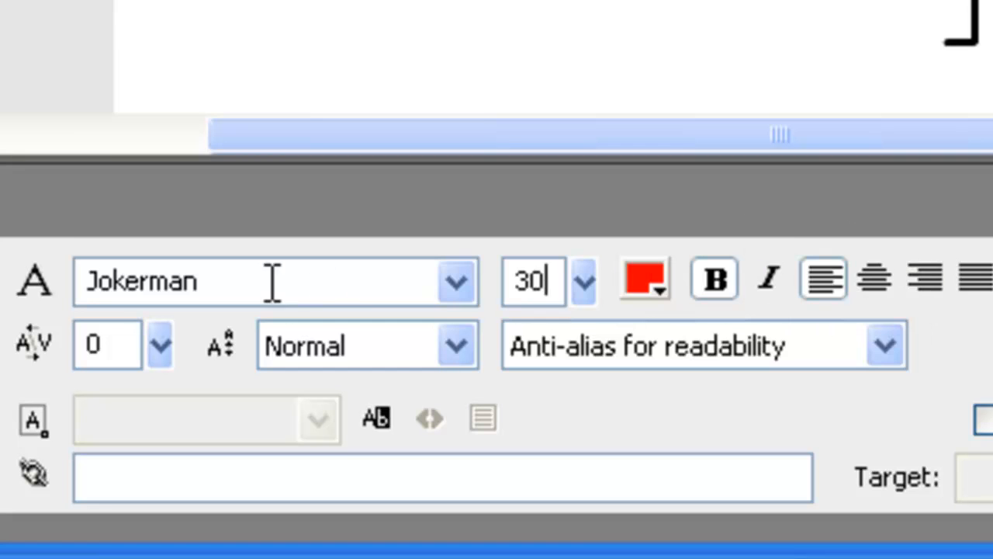
click(456, 281)
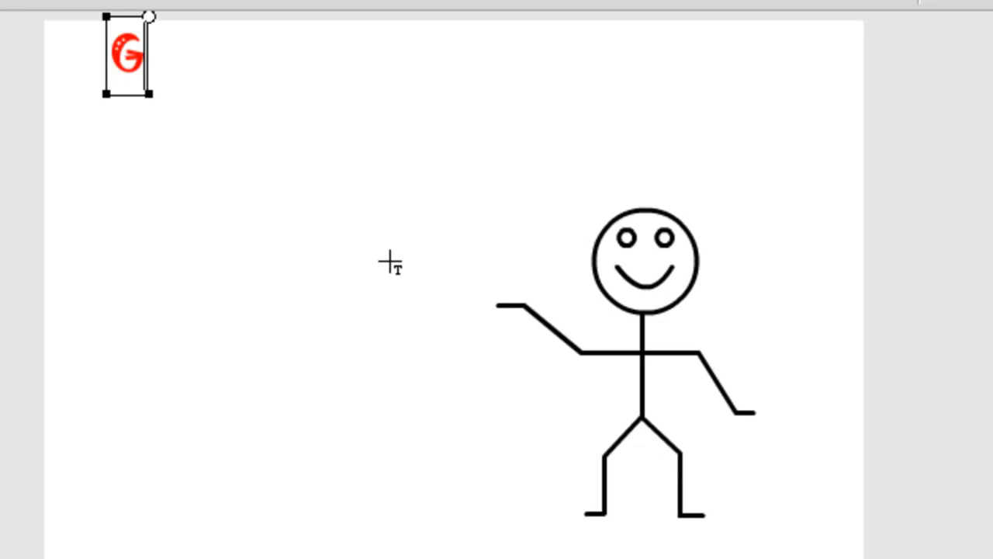
Step: Write the red heading 'Give the Easter Eggs to Stickman'
text(Give the)
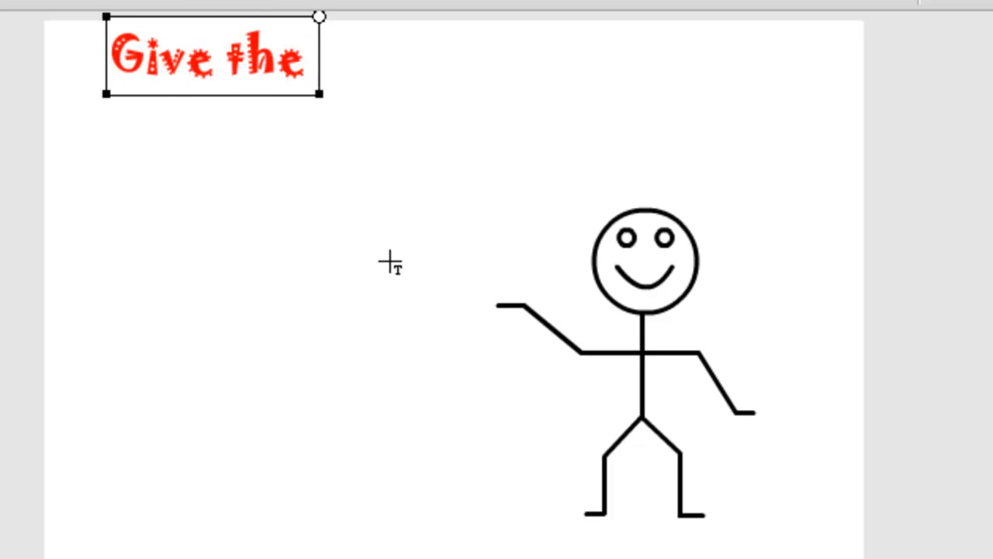
text(Easter Egg)
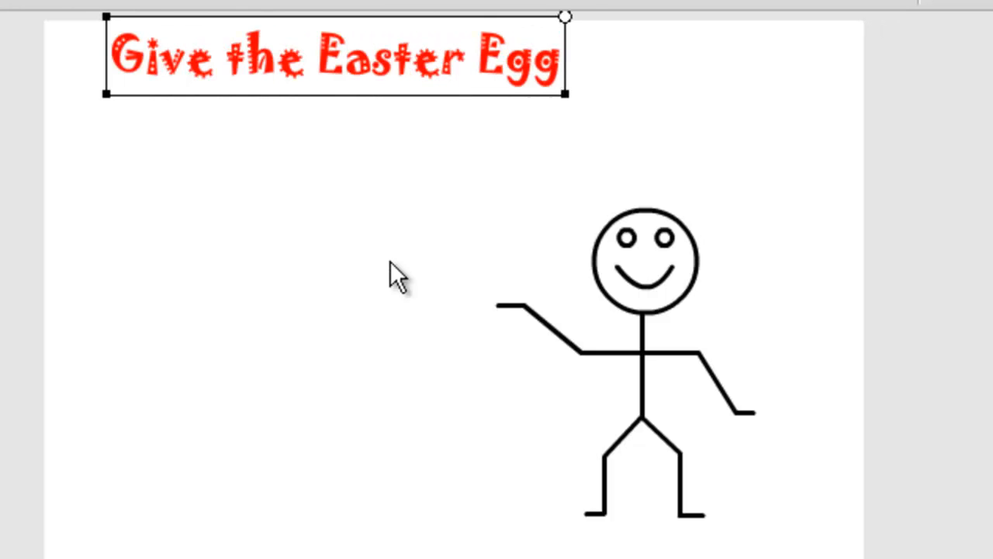
text(s to St)
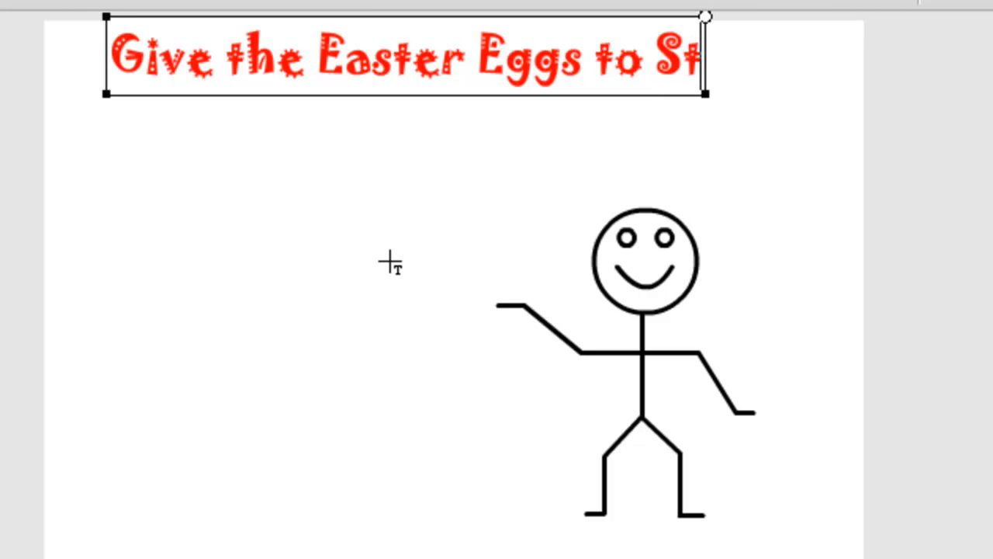
text(ick)
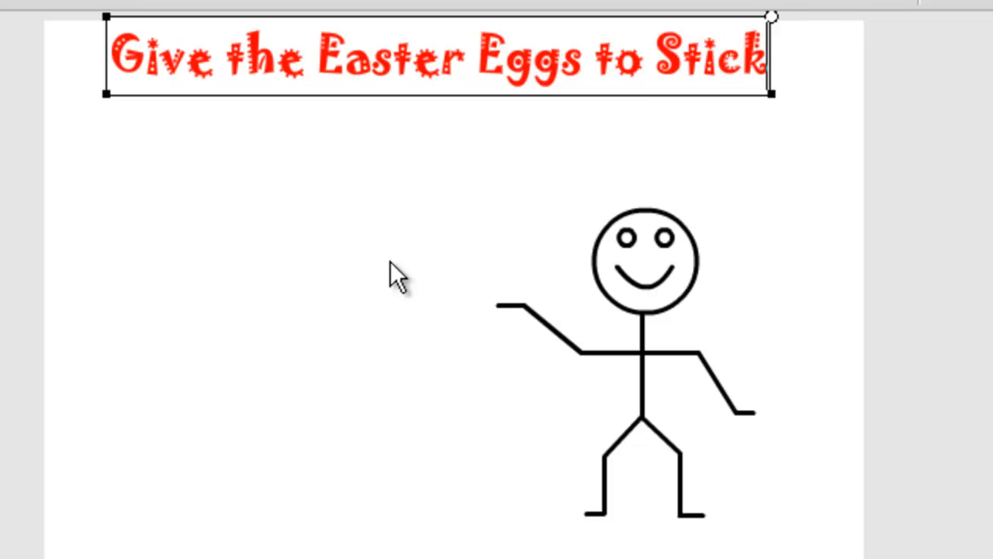
text(man)
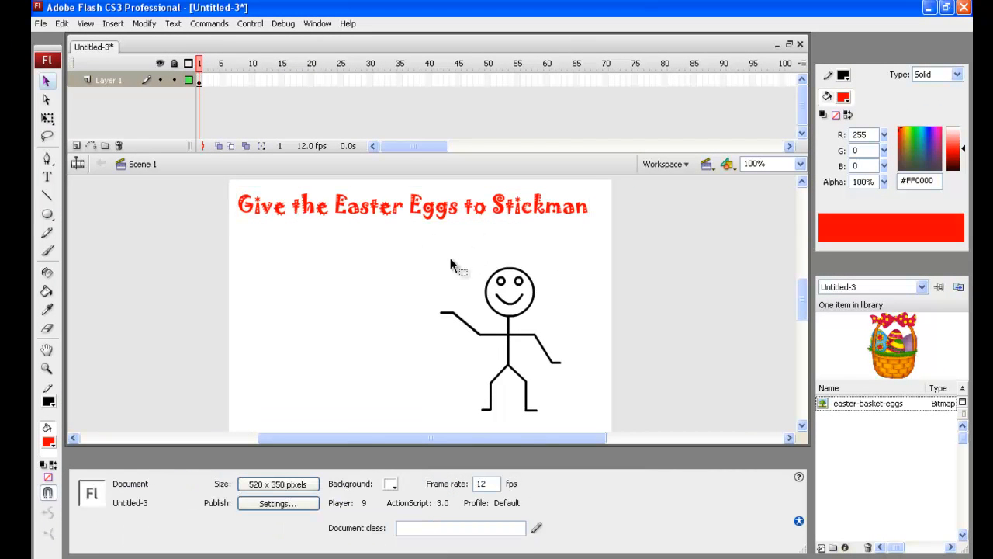
mouse_move(406, 388)
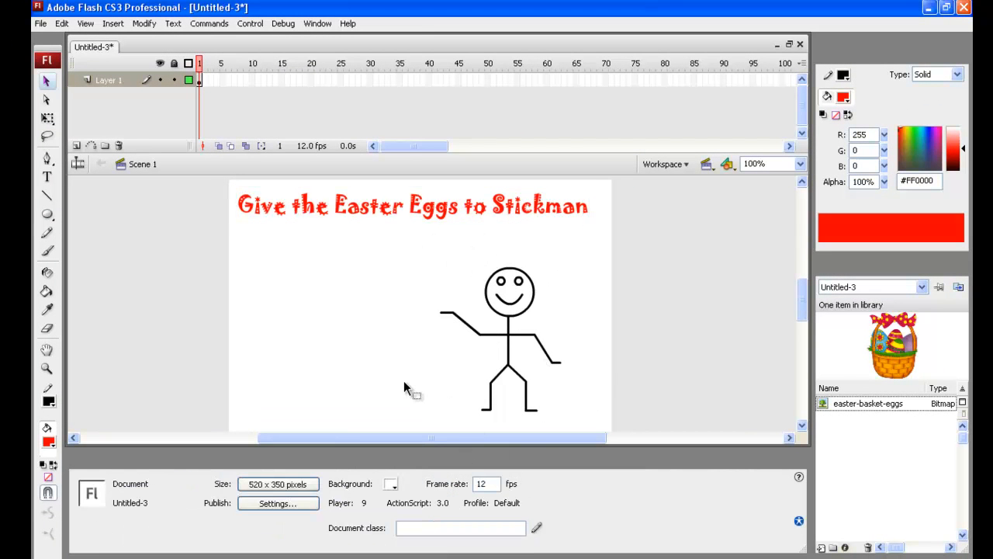
mouse_move(287, 407)
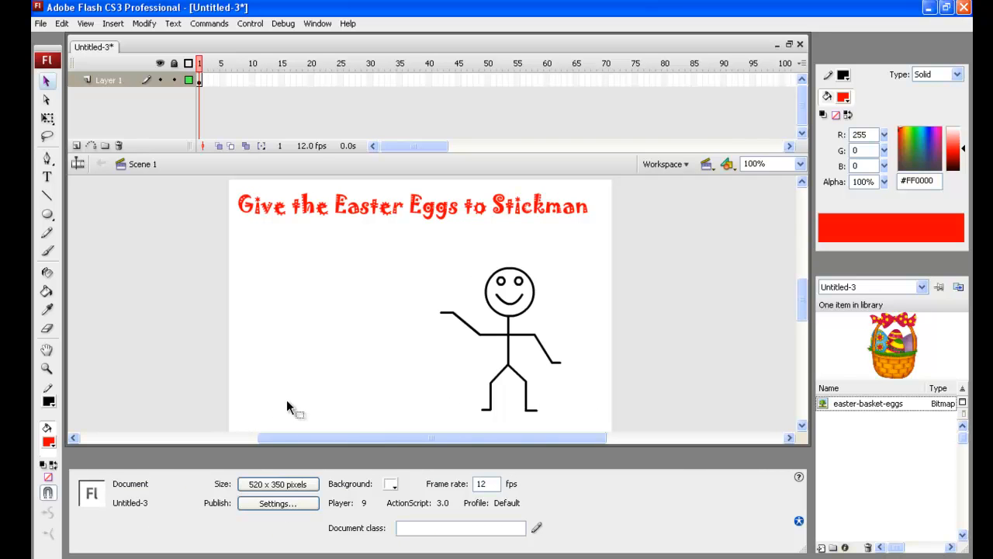
mouse_move(396, 489)
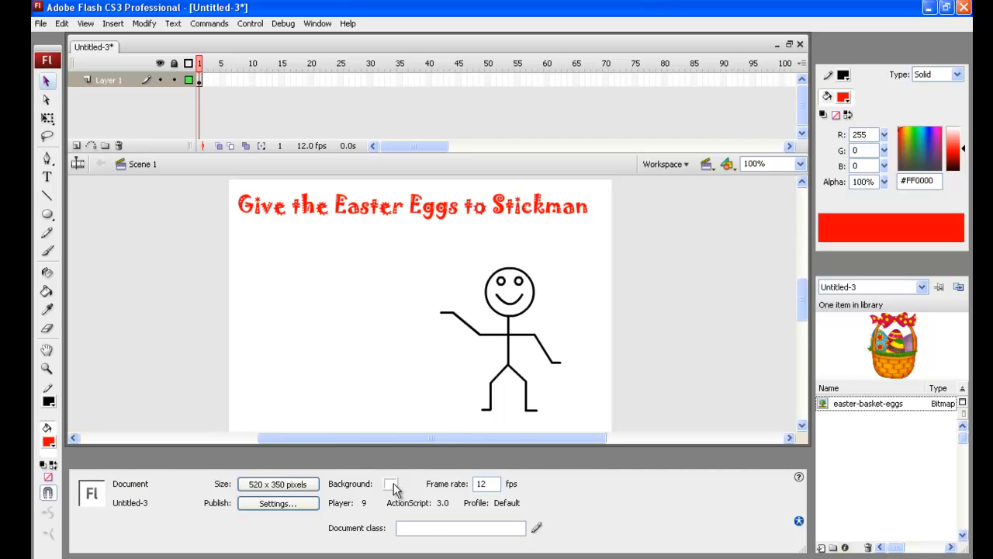
Step: Make the background cyan and shrink the egg basket small near the bottom-left
click(389, 484)
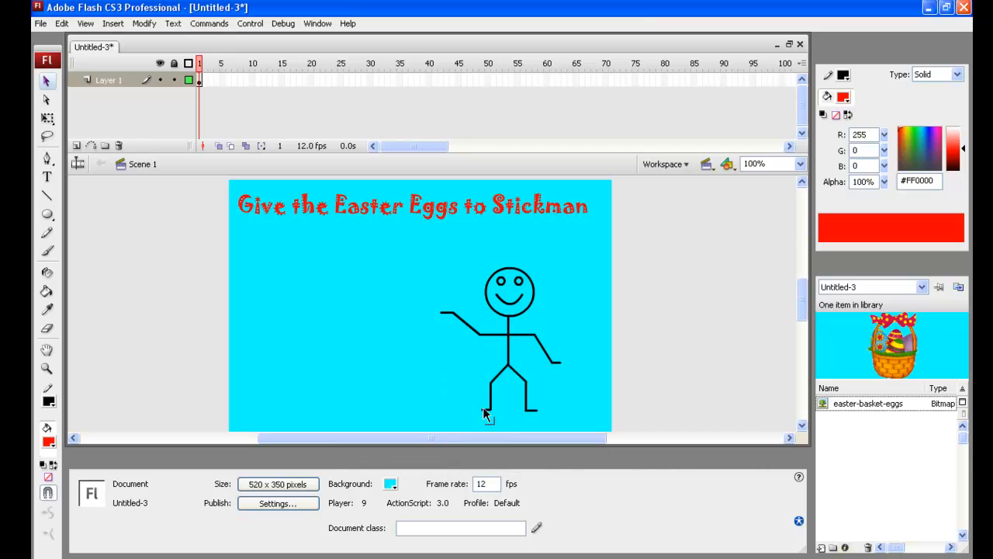
mouse_move(733, 388)
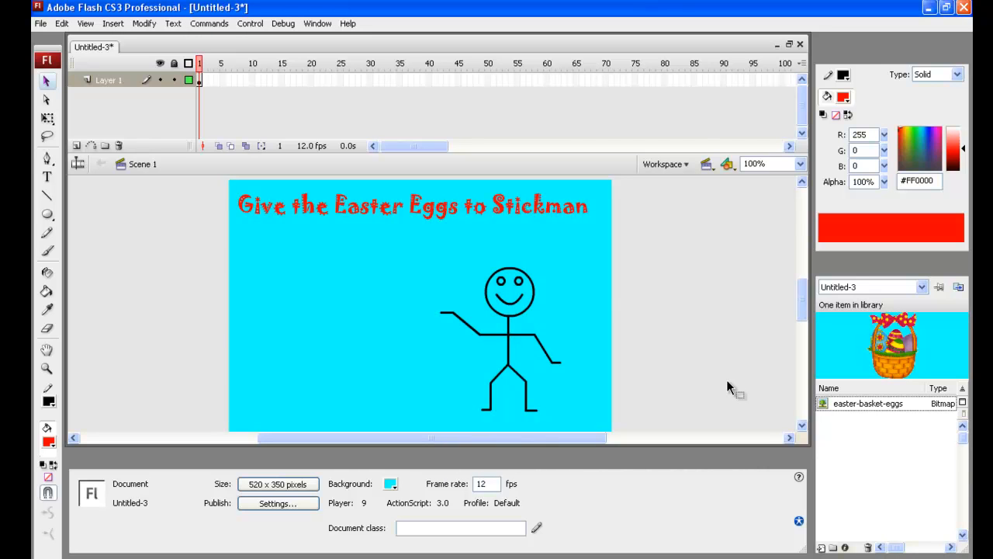
mouse_move(800, 407)
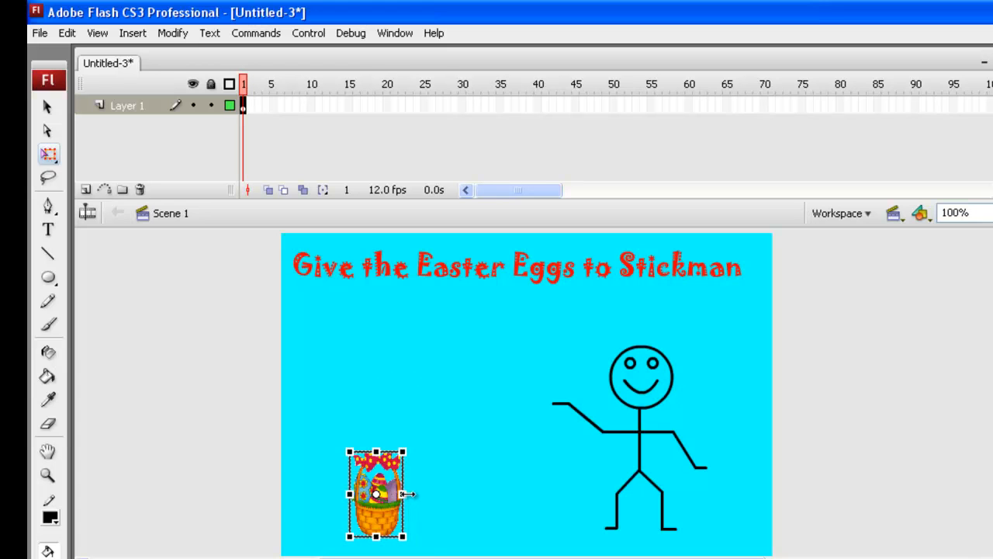
drag(381, 493, 375, 494)
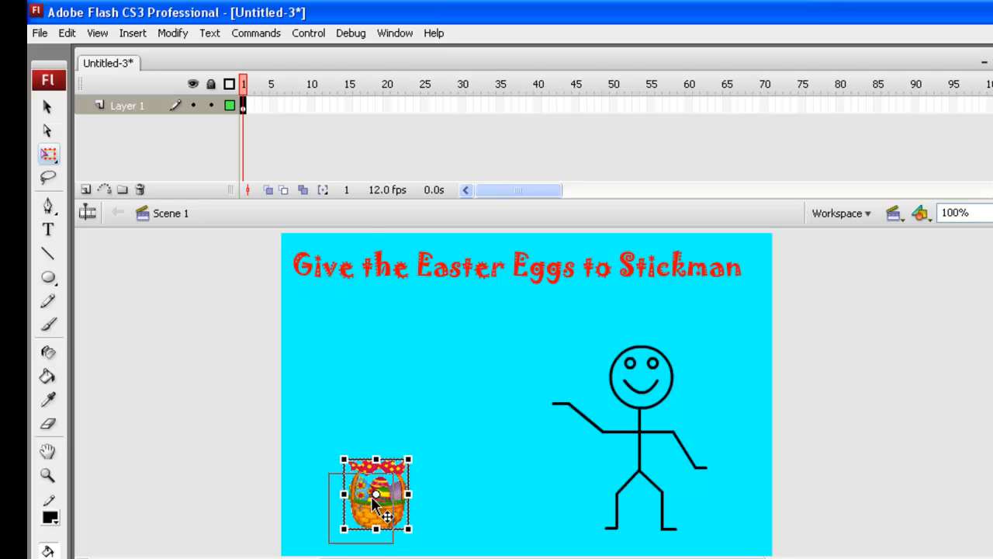
drag(376, 495, 360, 509)
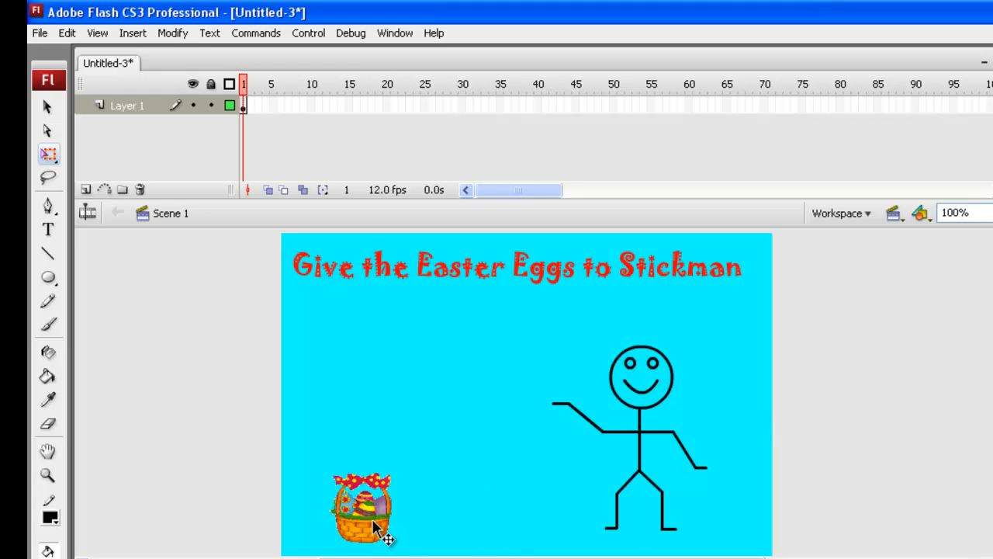
click(363, 509)
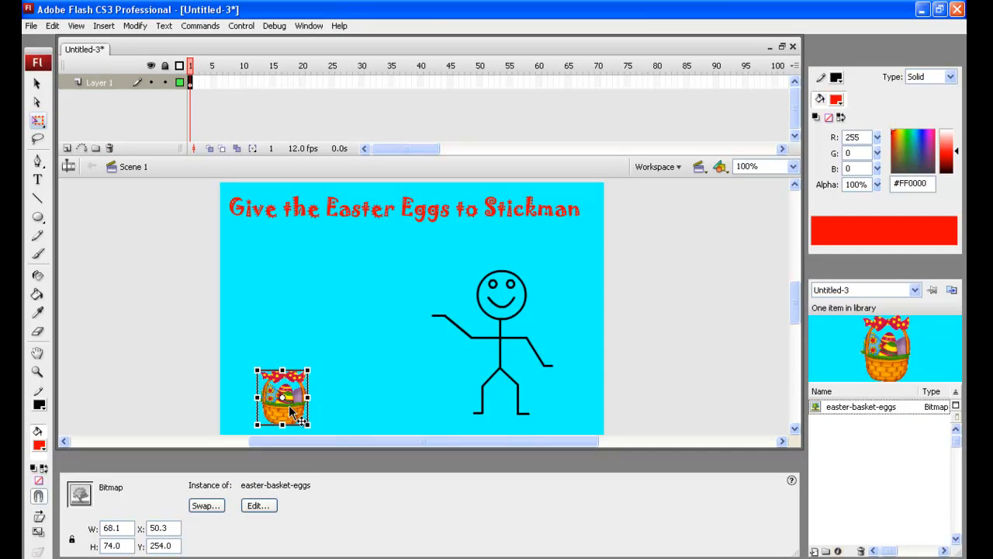
Step: Convert the selected basket into a Movie clip symbol named mc_eggs
click(37, 83)
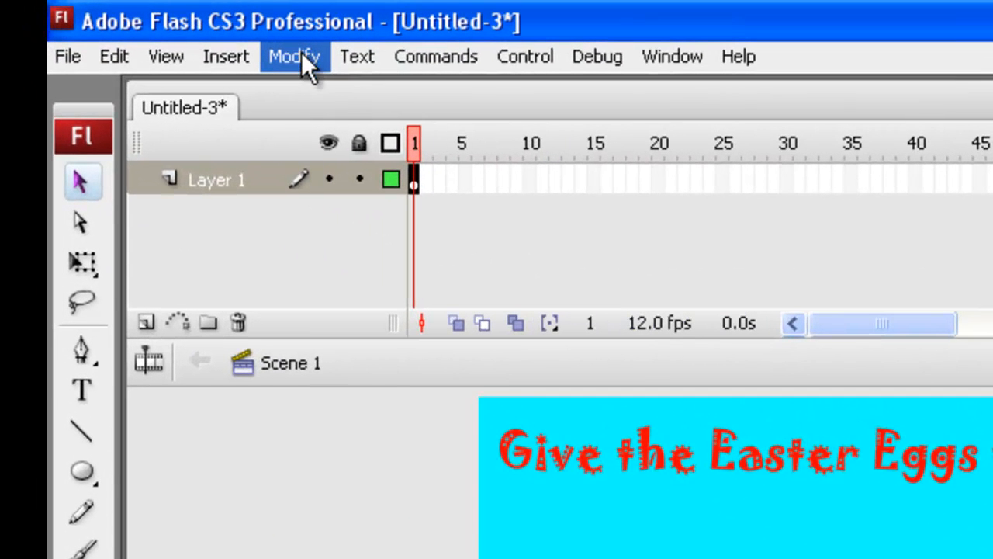
click(295, 56)
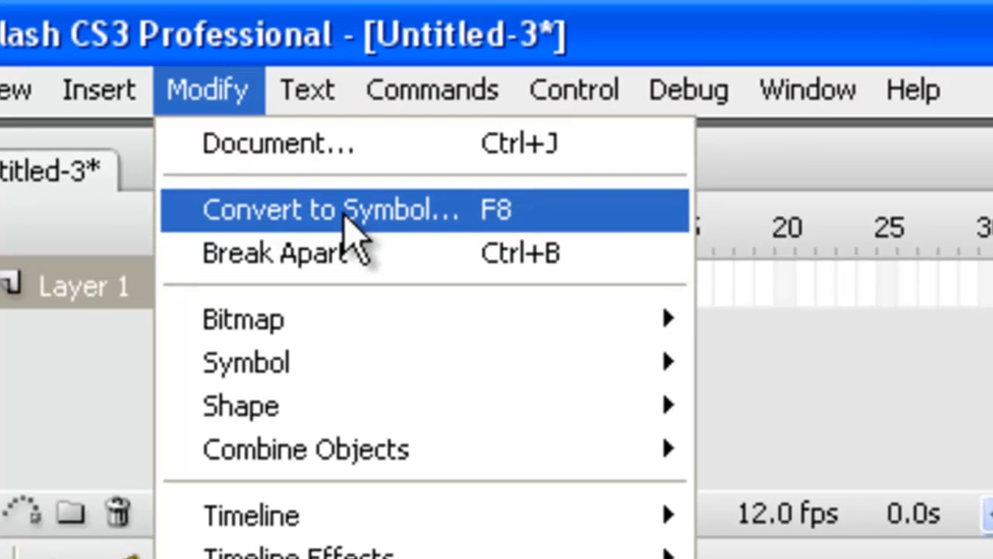
click(329, 209)
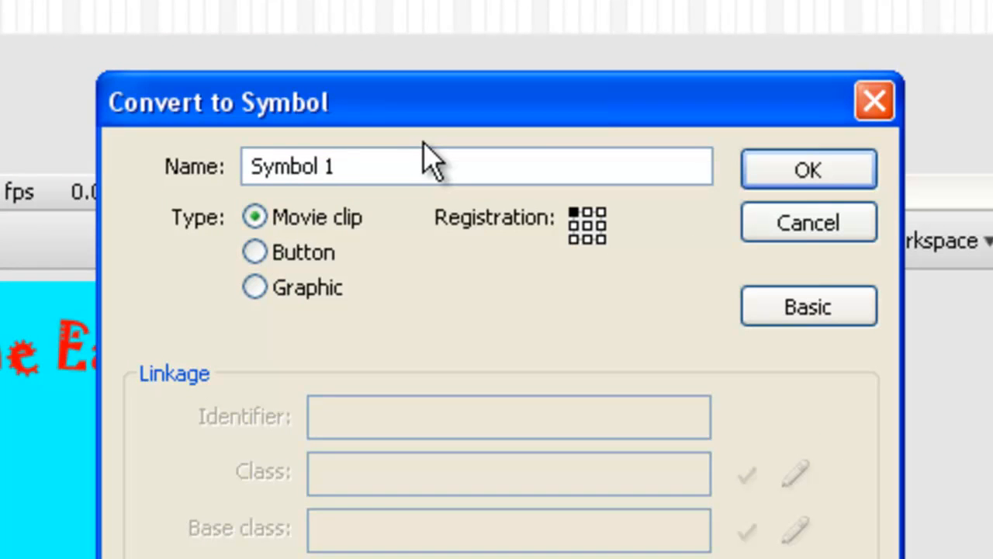
click(475, 166)
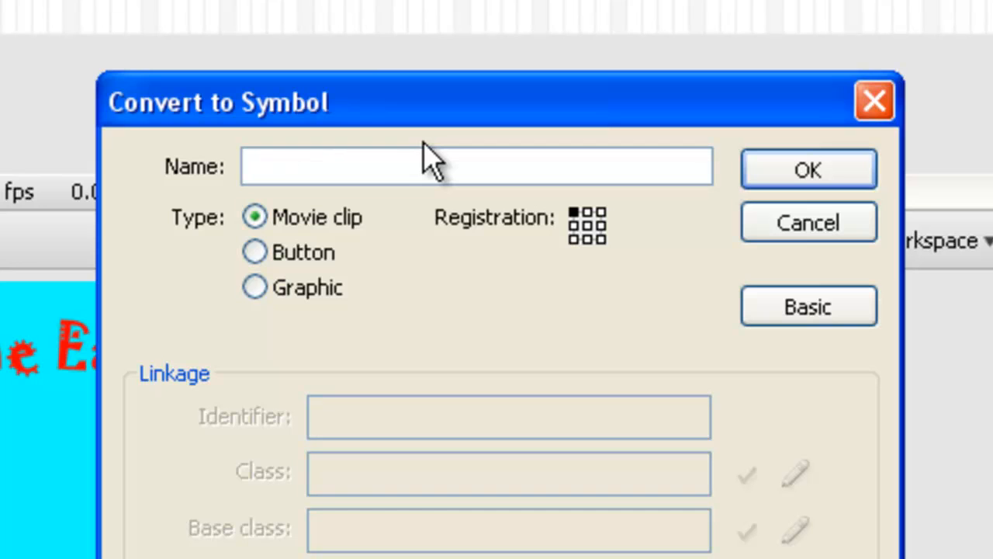
text(mc_eggs)
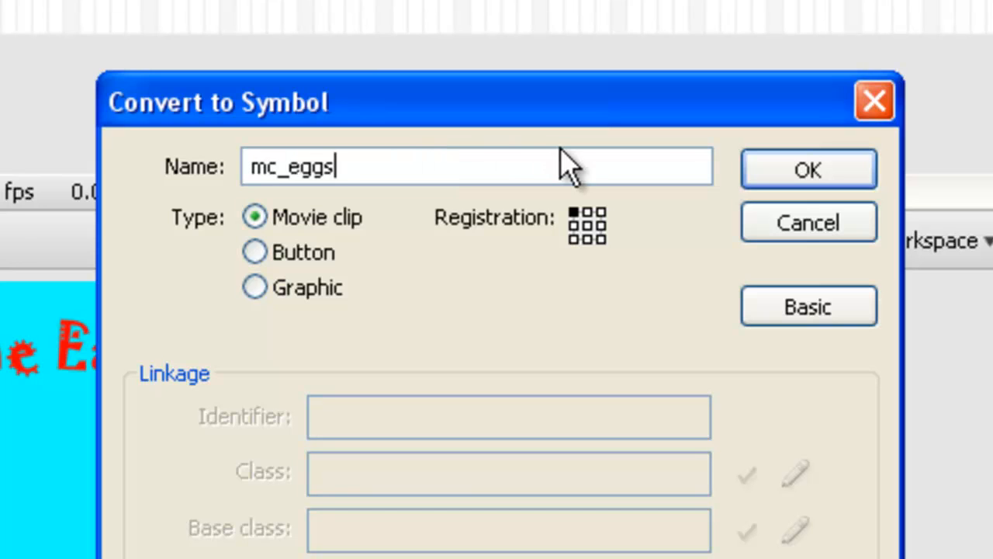
click(807, 169)
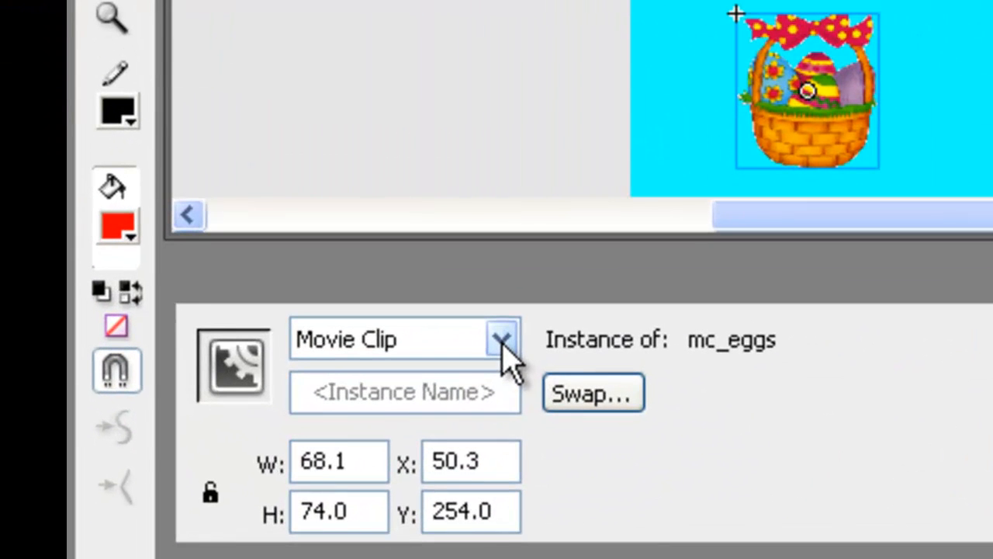
mouse_move(757, 342)
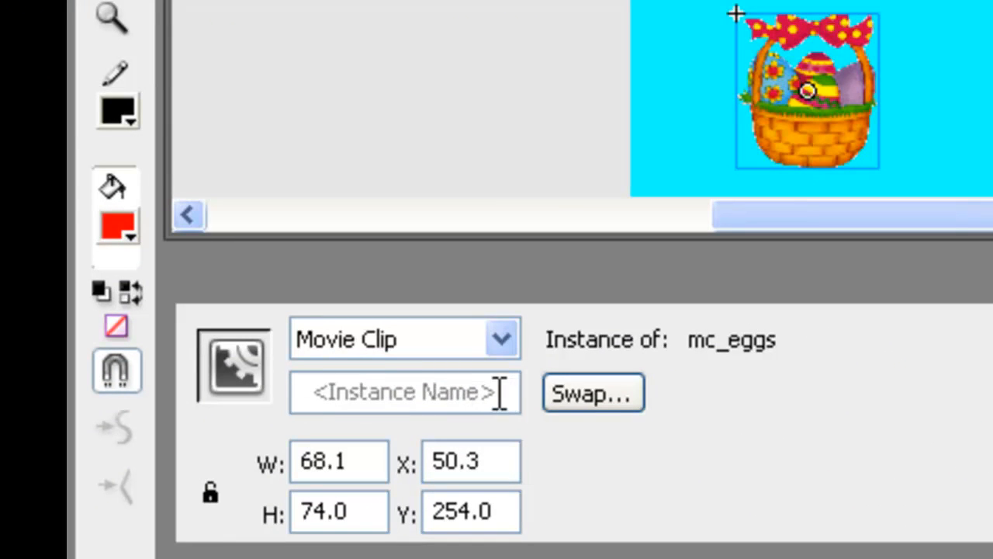
Step: Name the basket's instance mc_eggs in the Properties panel
text(m)
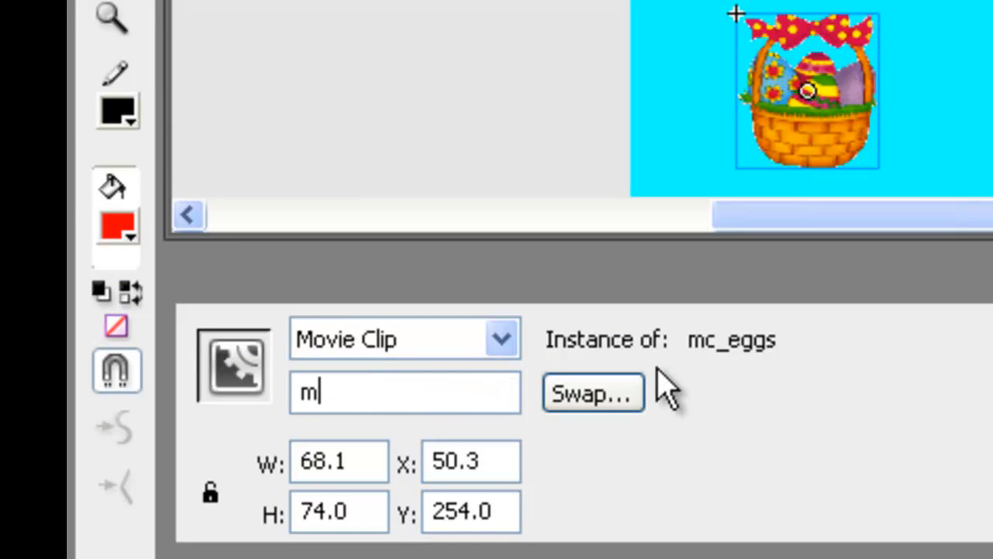
text(c_eggs)
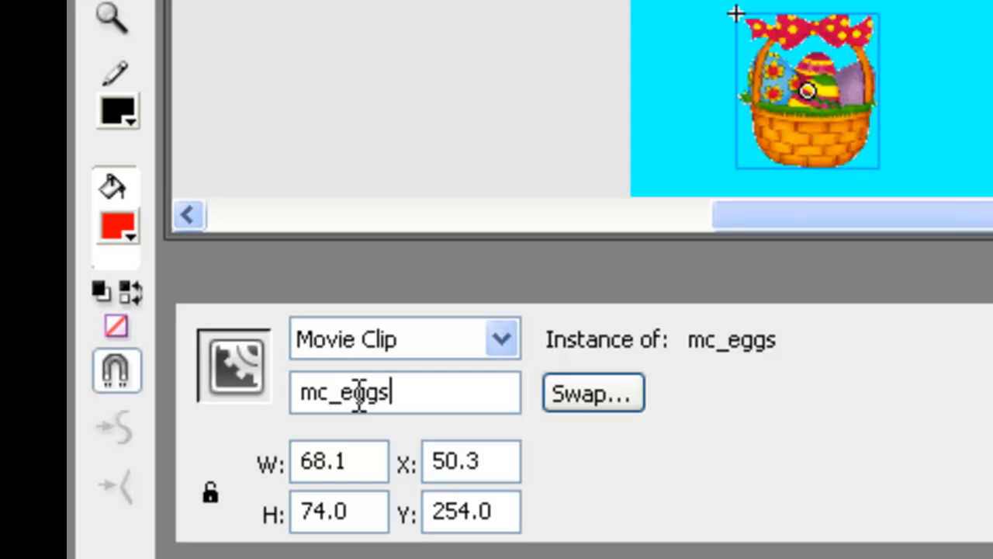
mouse_move(799, 447)
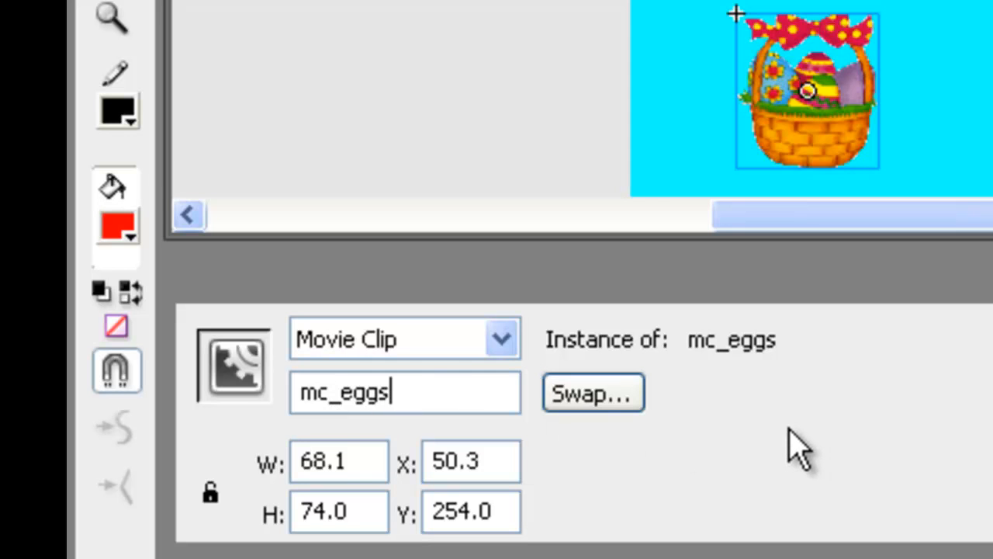
double_click(343, 391)
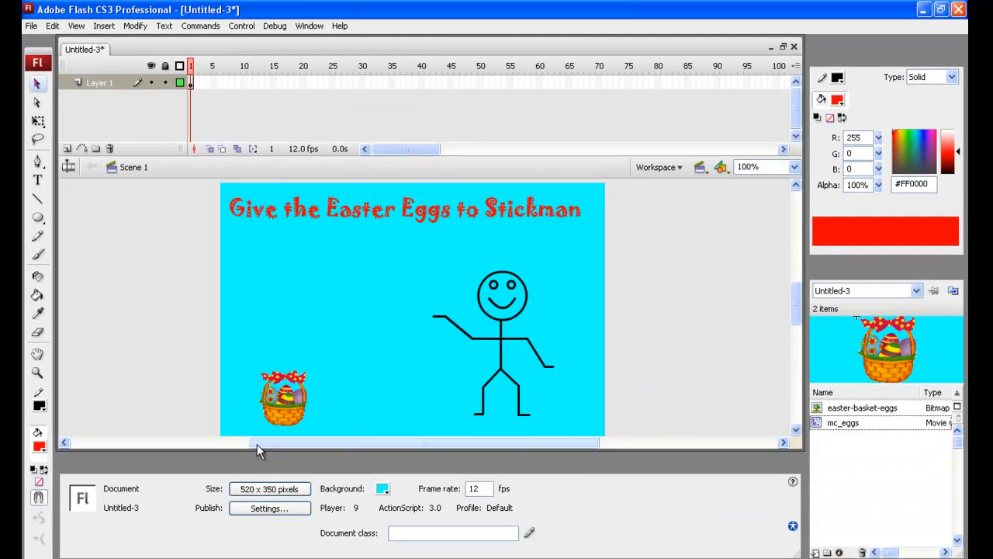
Step: Rename the first timeline layer to 'stage'
click(282, 398)
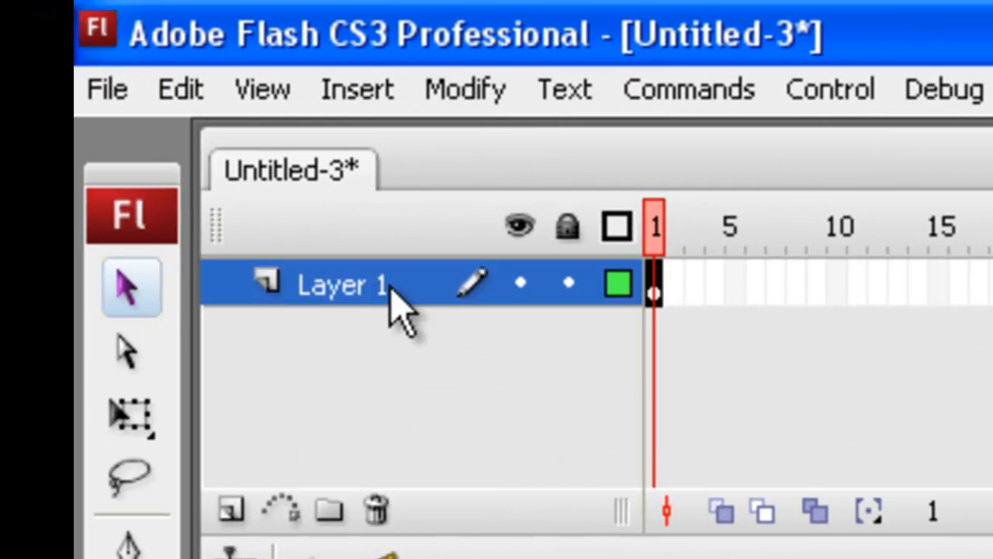
double_click(341, 285)
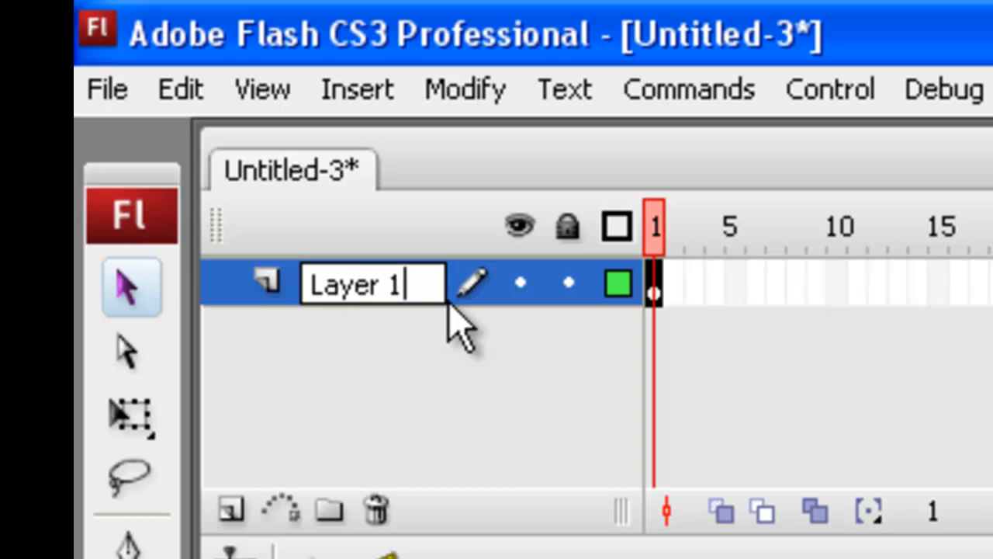
text(stage)
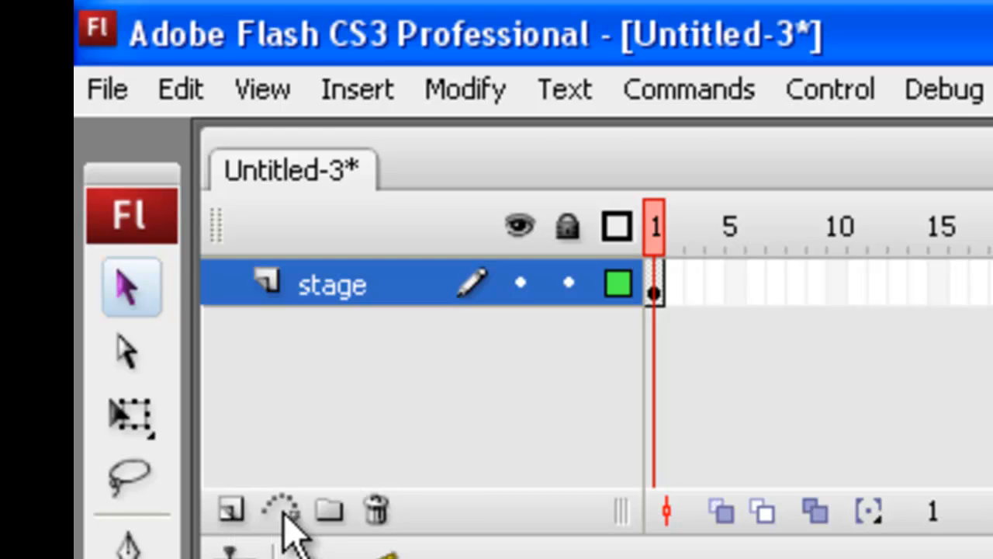
mouse_move(334, 531)
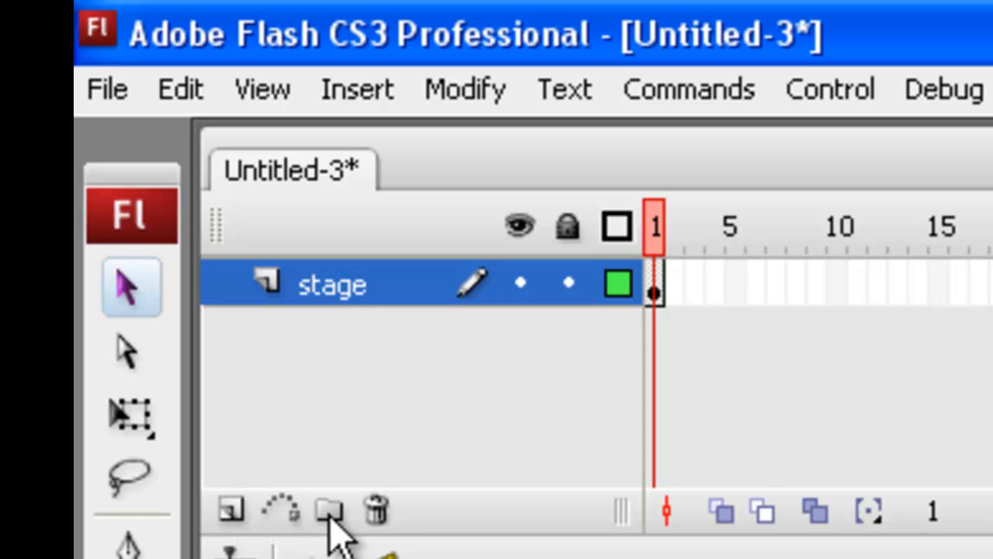
mouse_move(233, 511)
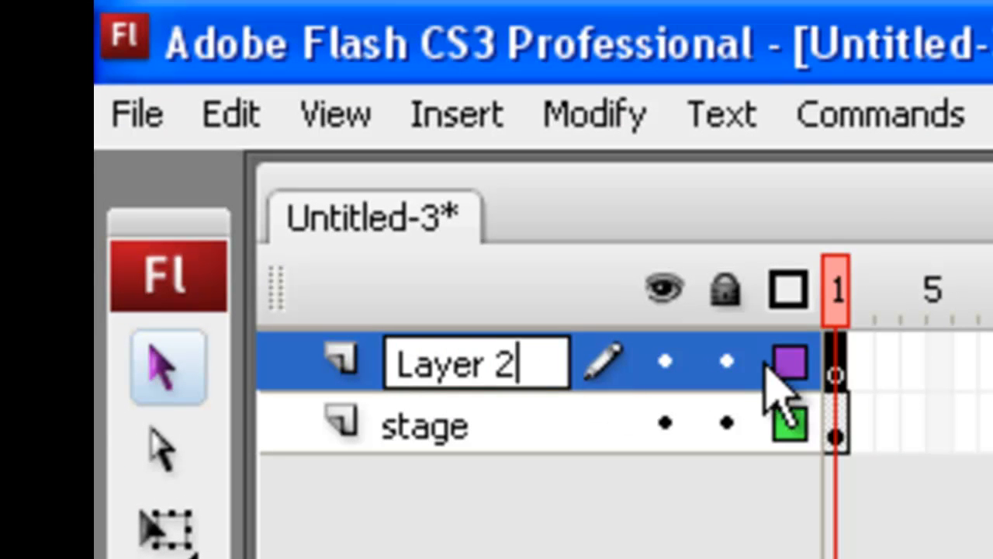
Step: Name the new layer 'AS 3.0' and bring up a panel from the Window menu
key(ctrl+a)
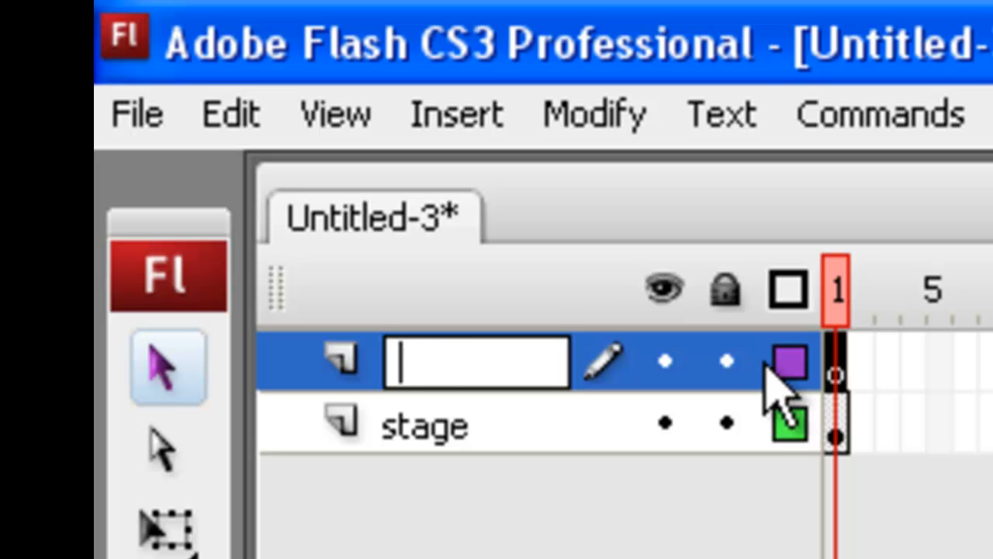
text(AS 3.)
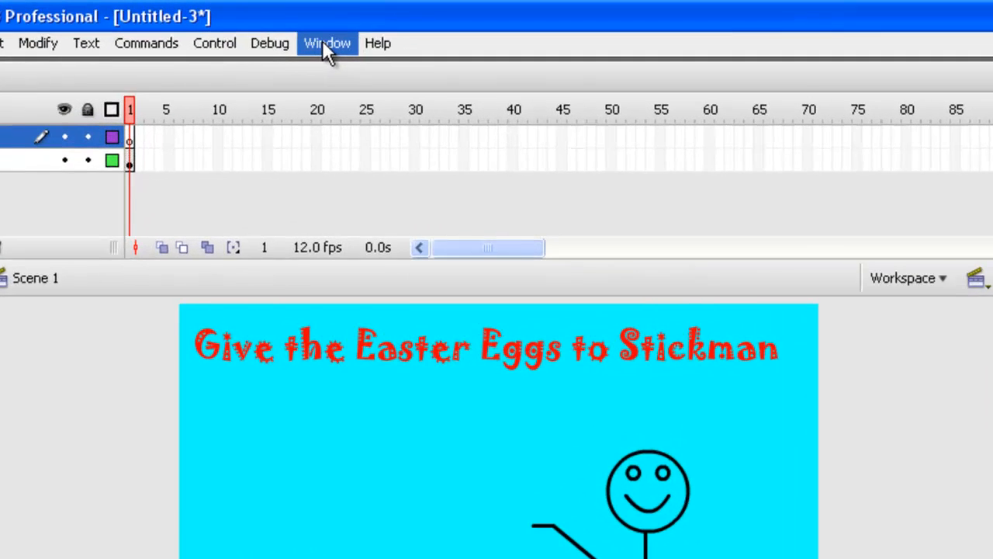
click(326, 43)
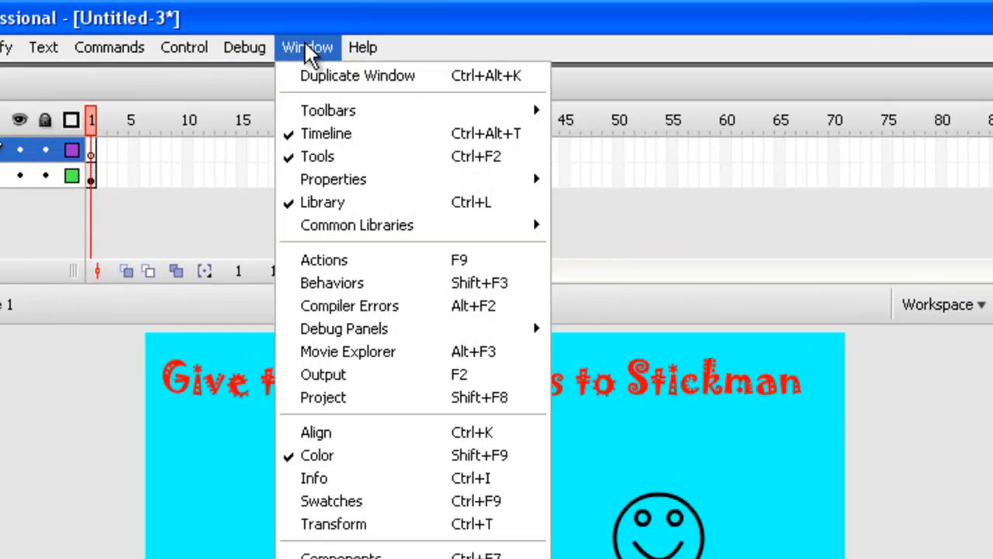
click(323, 259)
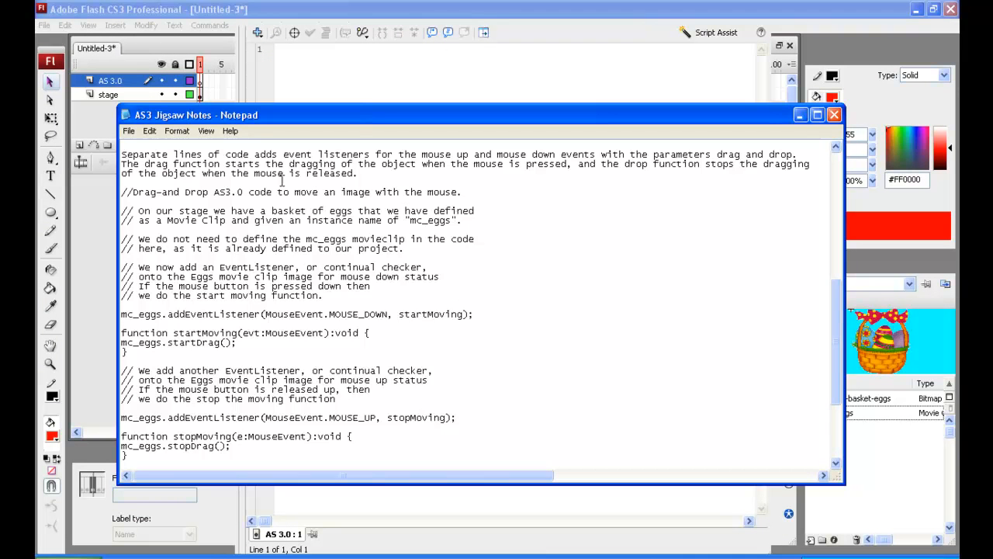
mouse_move(162, 122)
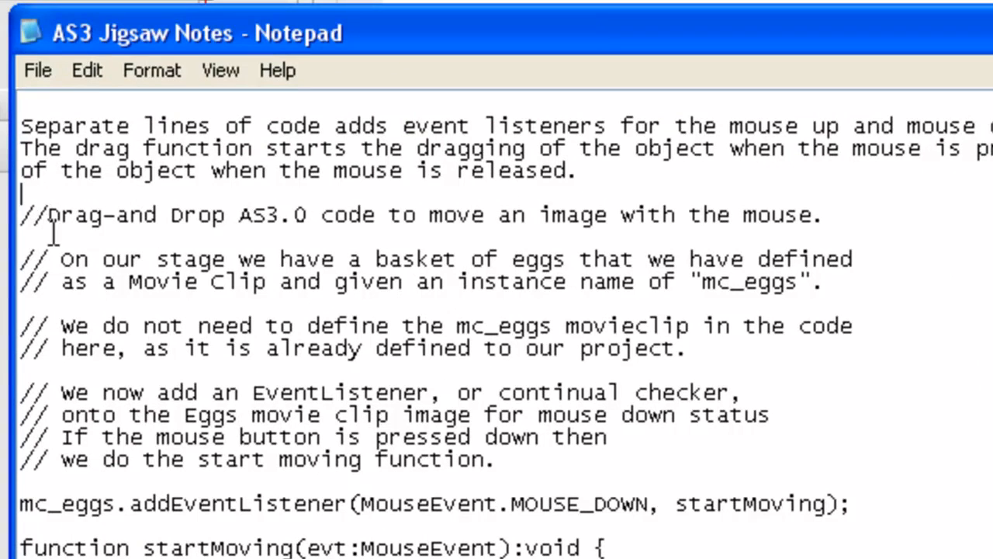
mouse_move(754, 215)
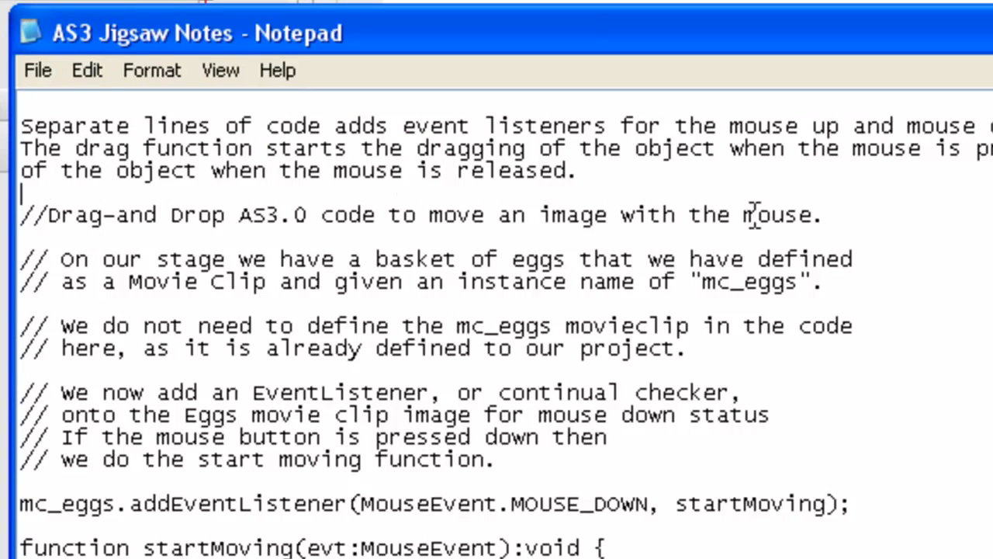
mouse_move(60, 301)
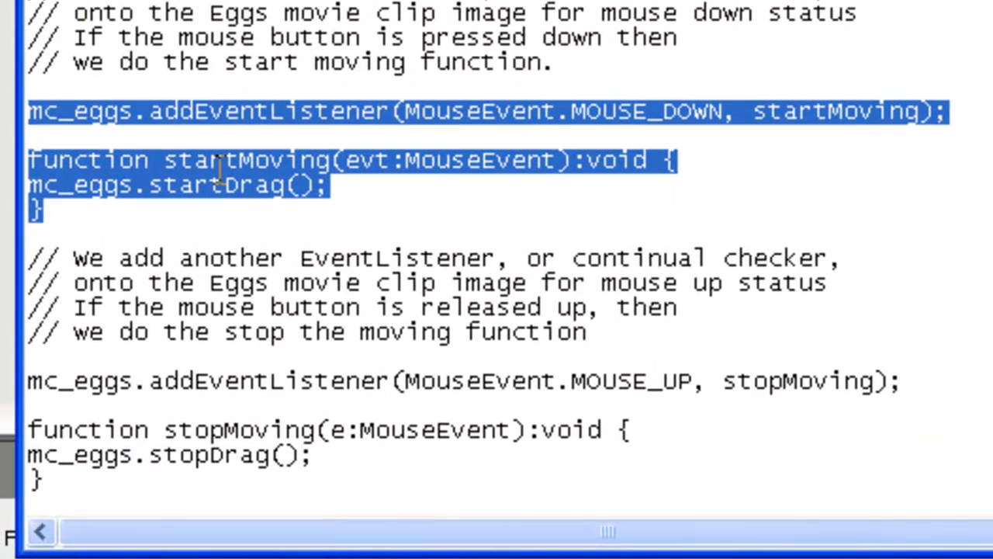
mouse_move(946, 170)
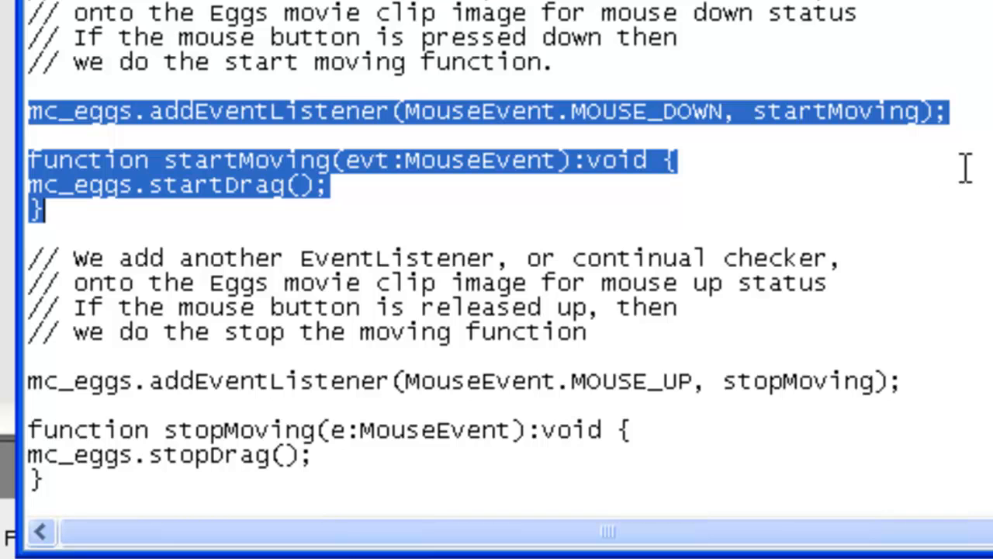
click(674, 160)
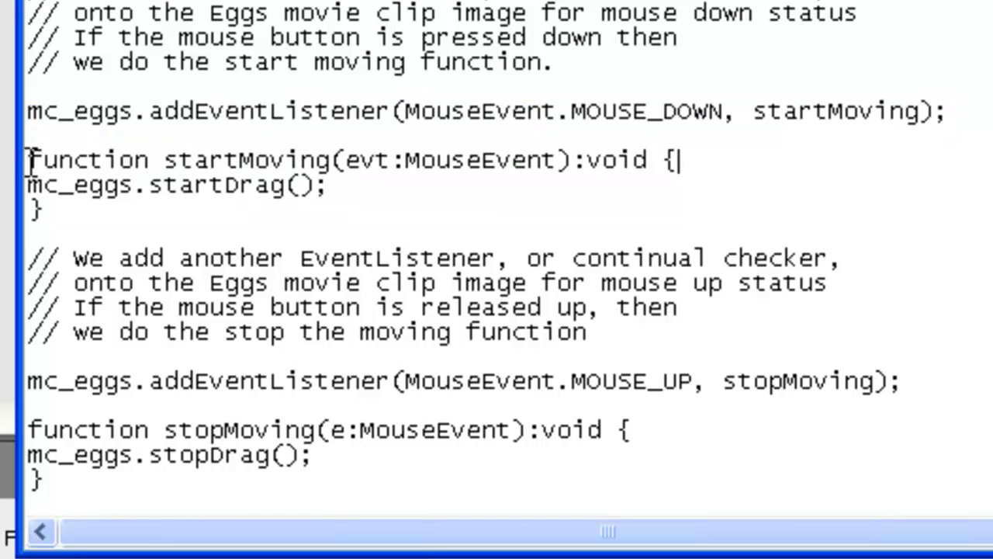
drag(25, 158, 44, 210)
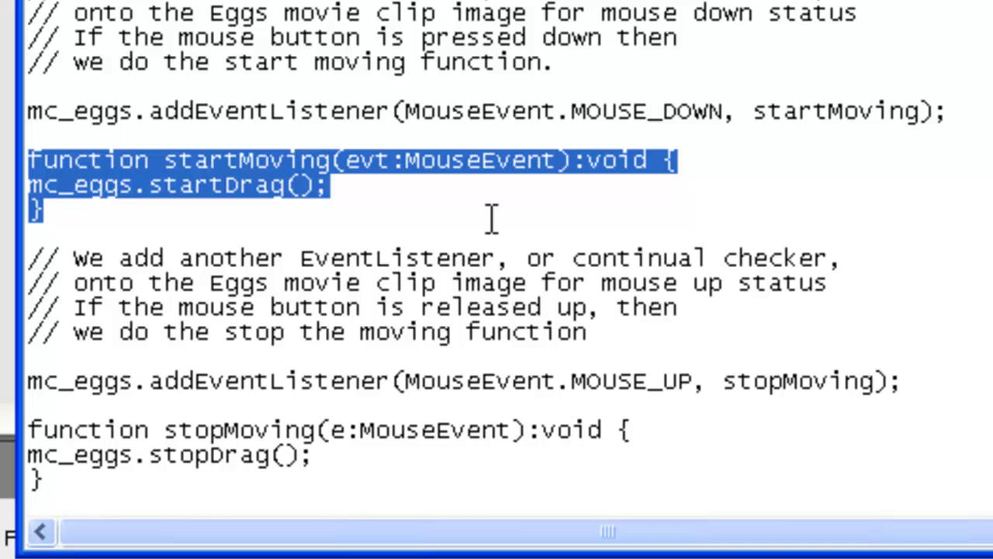
mouse_move(543, 202)
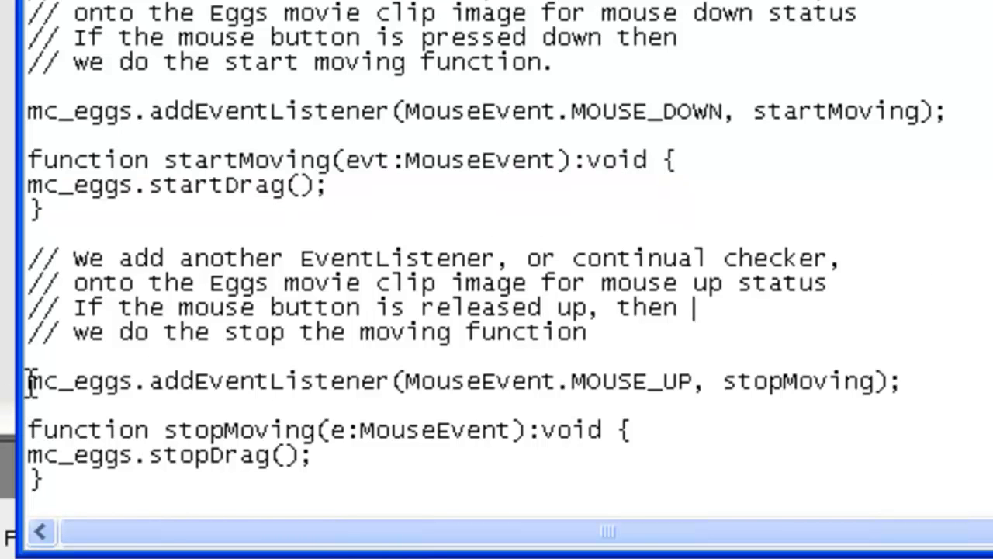
drag(28, 380, 659, 380)
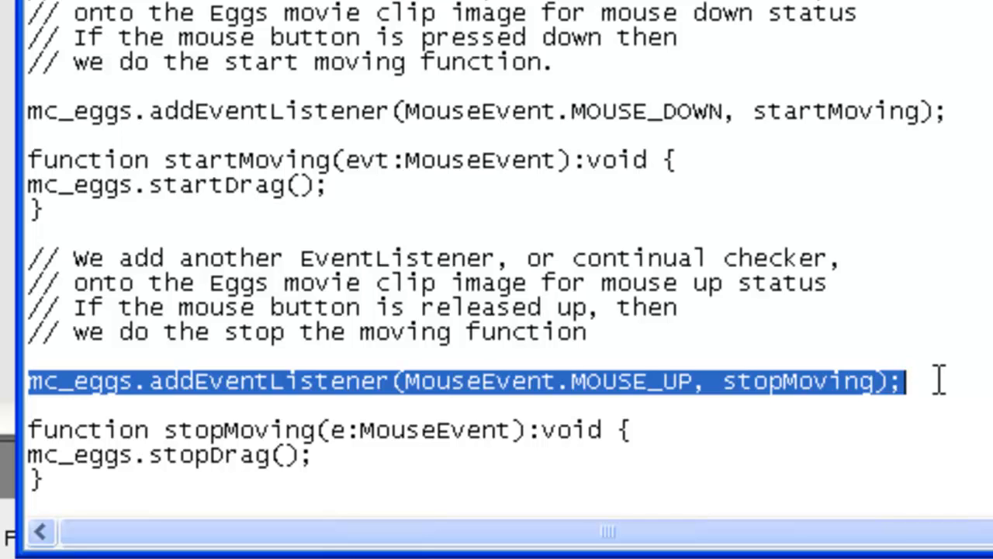
double_click(804, 381)
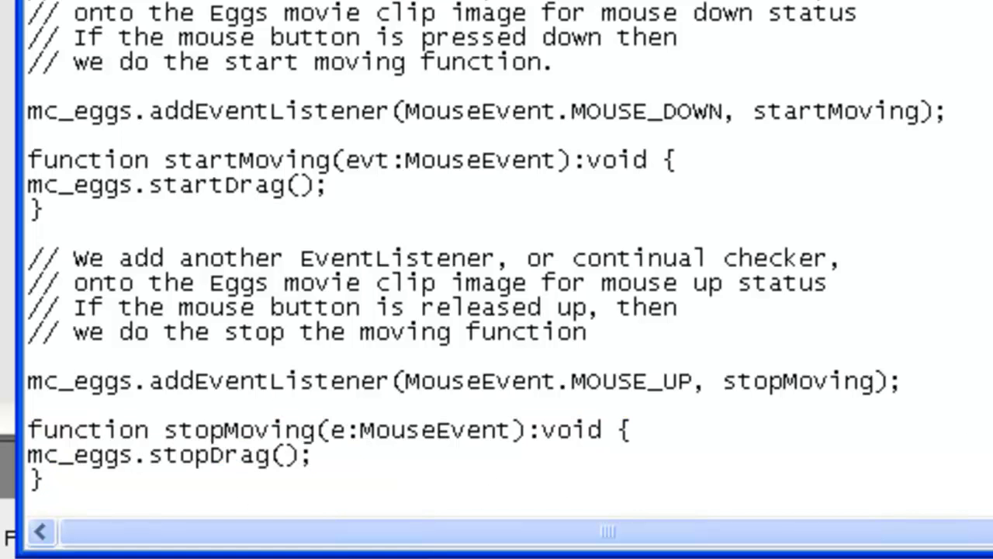
click(613, 332)
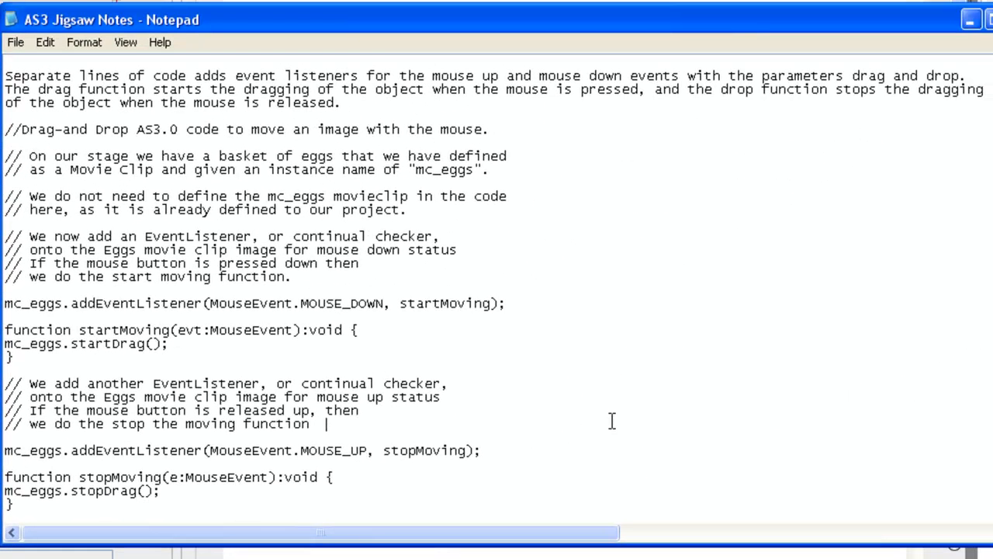
mouse_move(12, 158)
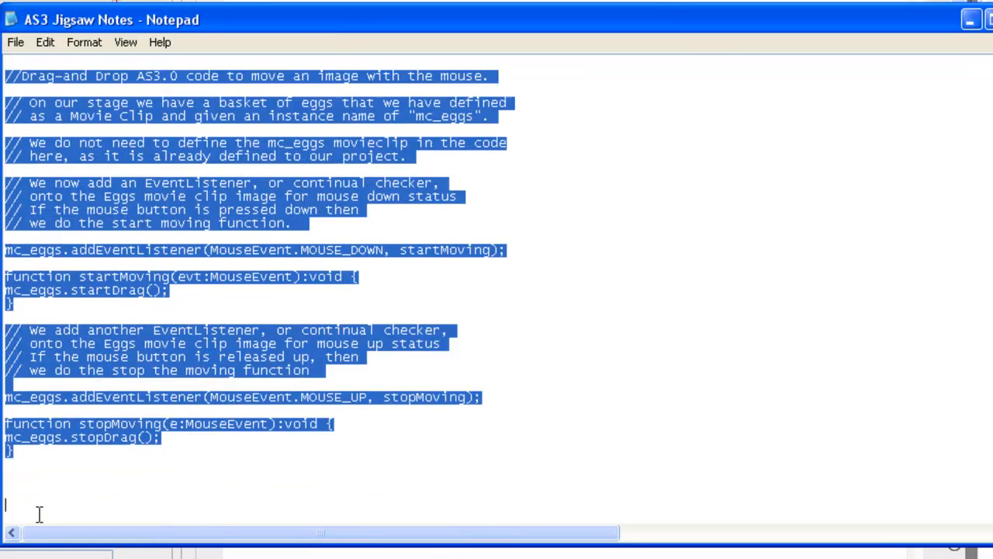
Step: Select the full drag-and-drop code block from //Drag-and Drop to stopMoving's closing brace
scroll(down, 3)
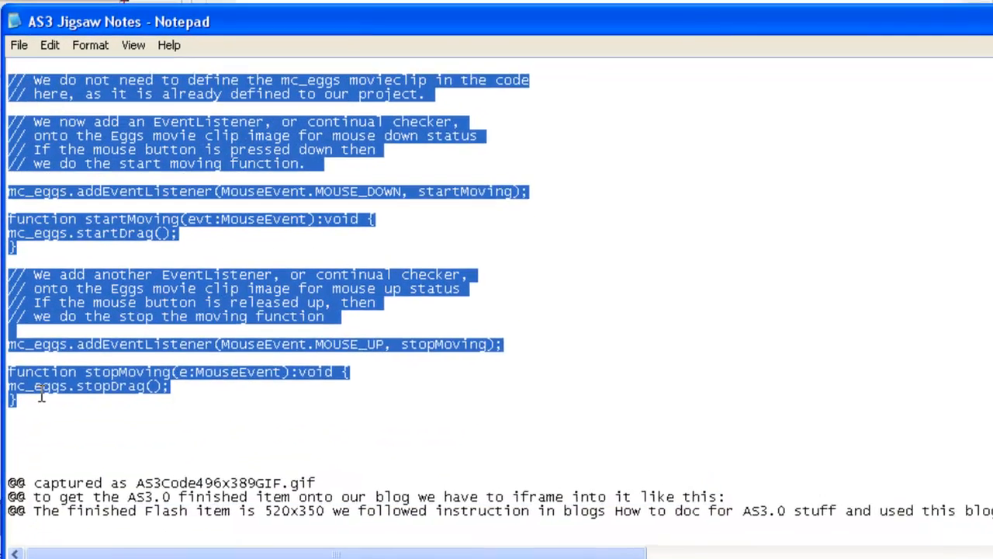
drag(118, 22, 205, 96)
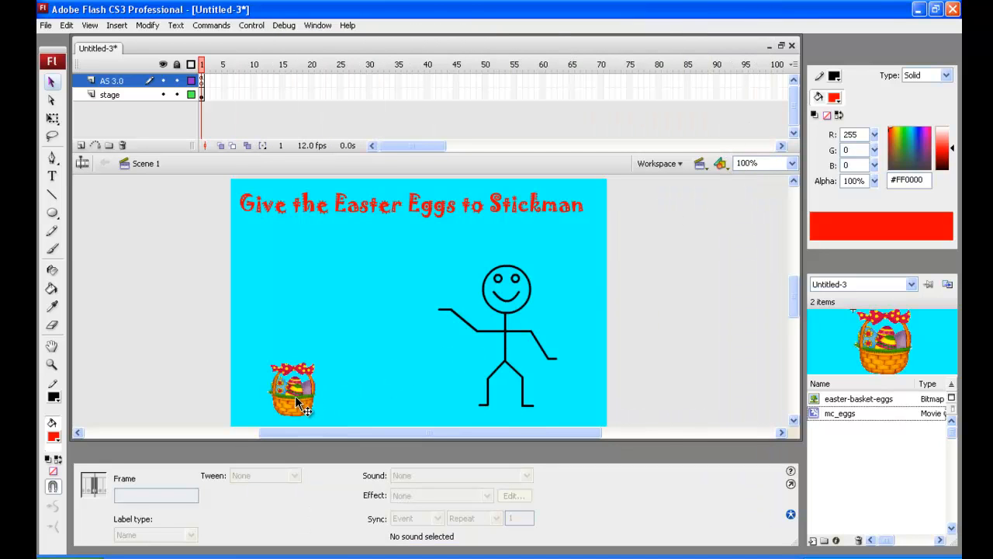
Step: Launch Test Movie to play the Easter Eggs movie in Flash Player
click(293, 388)
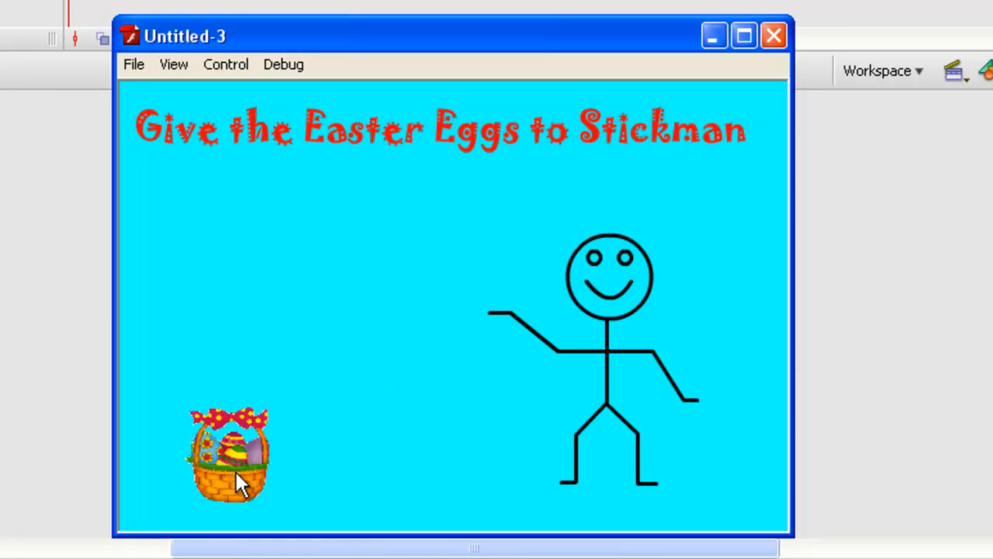
Step: Drag the mc_eggs basket across the stage to the stickman's hand and beside his leg
drag(229, 453, 416, 407)
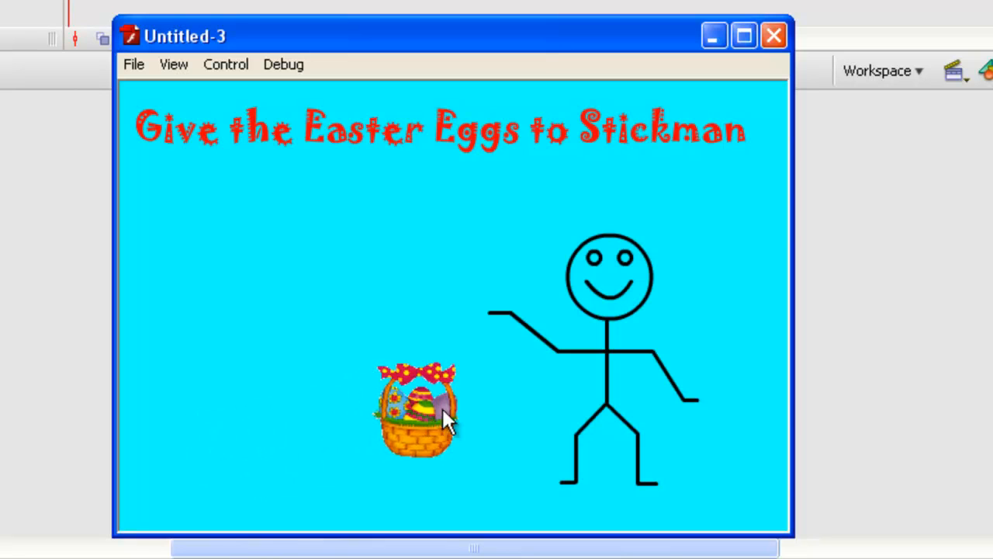
drag(416, 406, 493, 344)
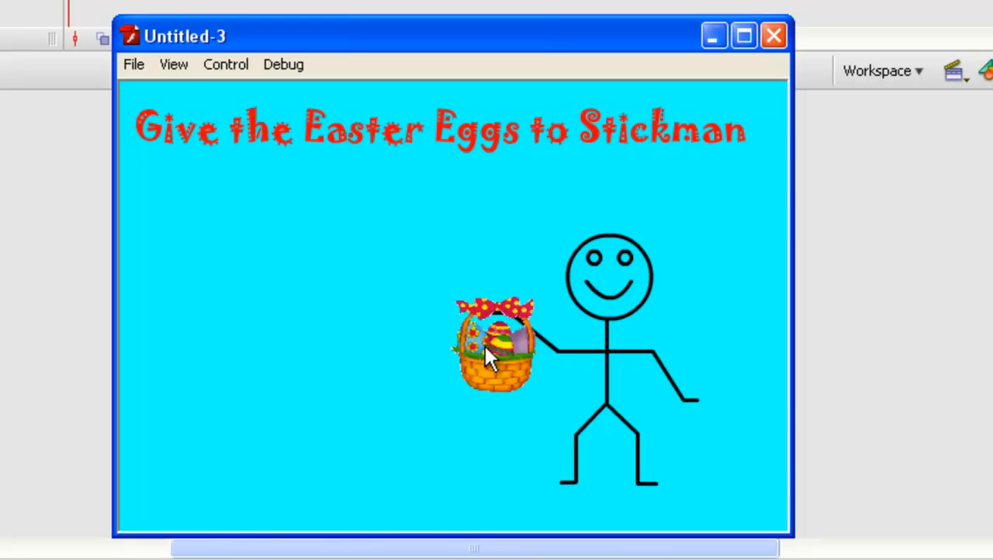
drag(496, 345, 691, 427)
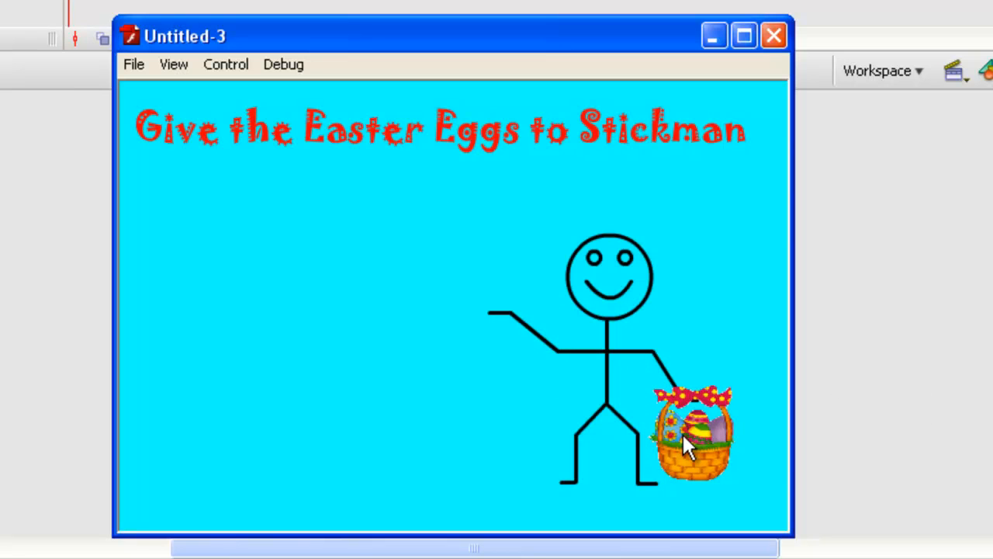
mouse_move(695, 447)
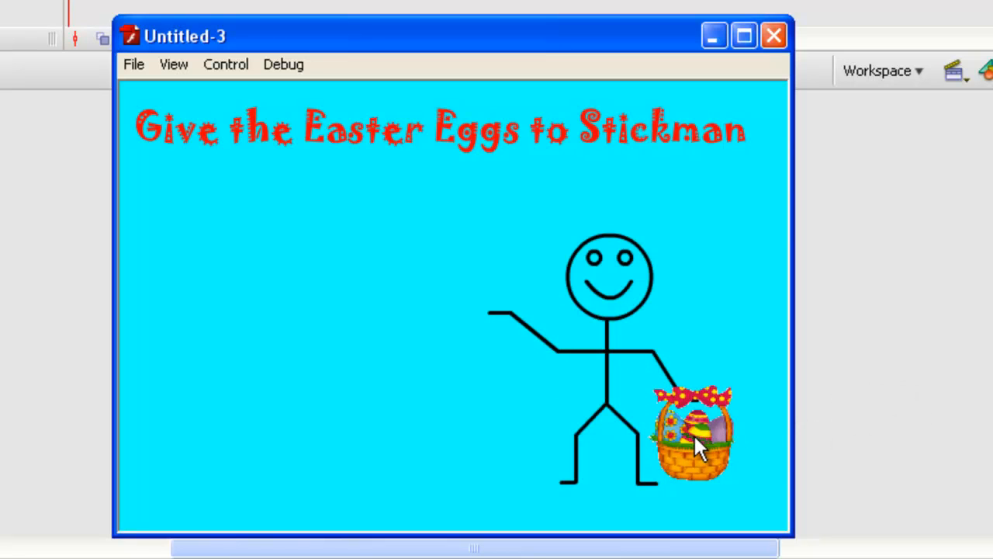
drag(691, 434, 605, 186)
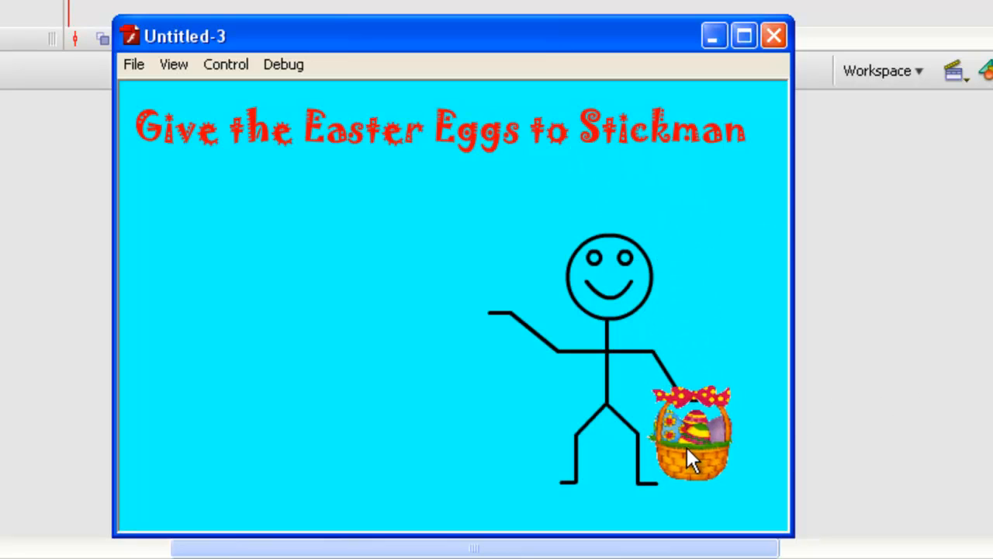
mouse_move(698, 380)
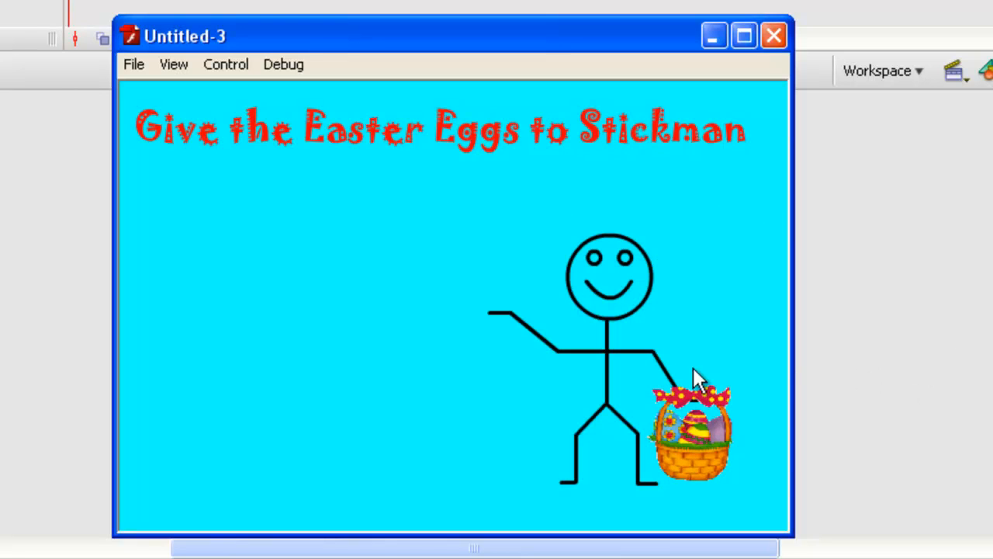
mouse_move(245, 427)
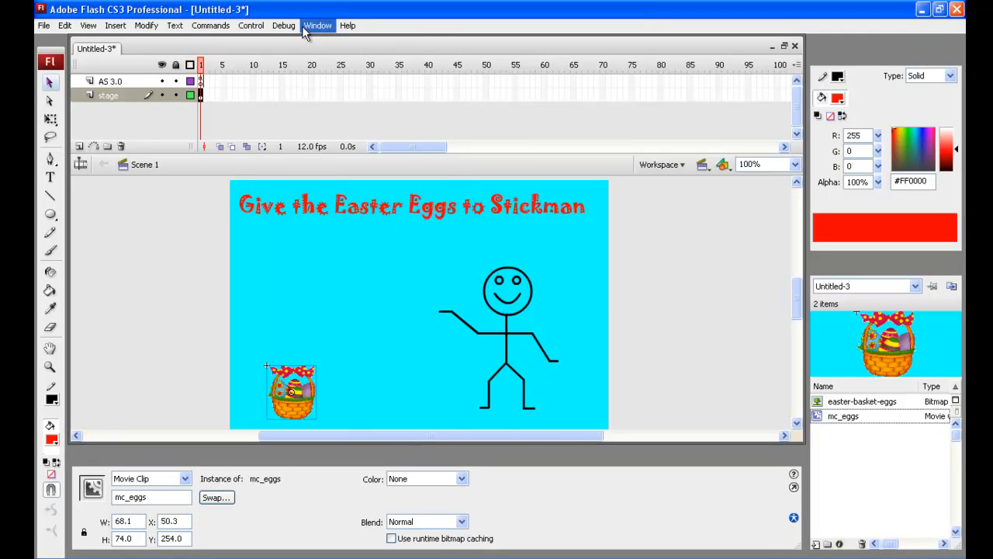
Step: Select the AS 3.0 layer and show its mc_eggs drag-and-drop code in the Actions panel
click(317, 25)
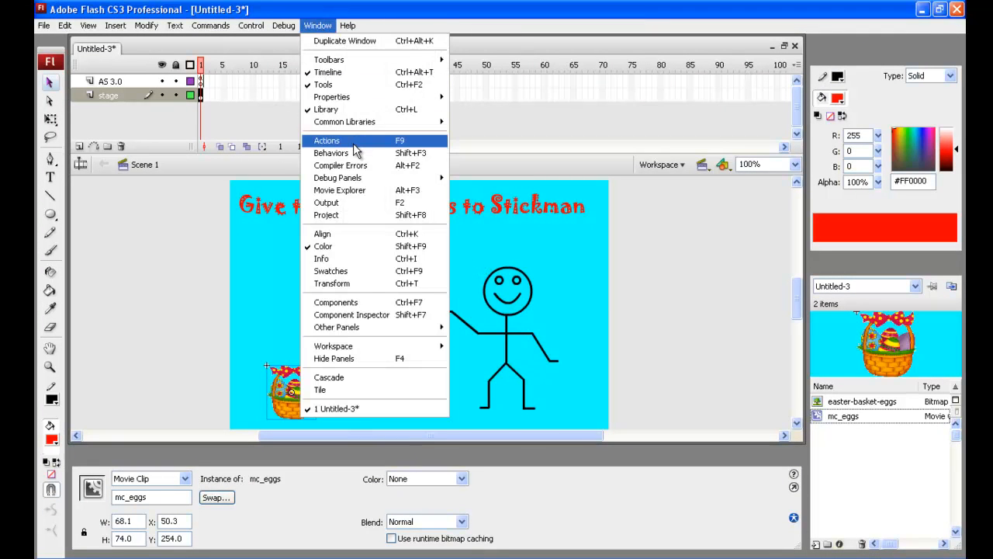
click(326, 140)
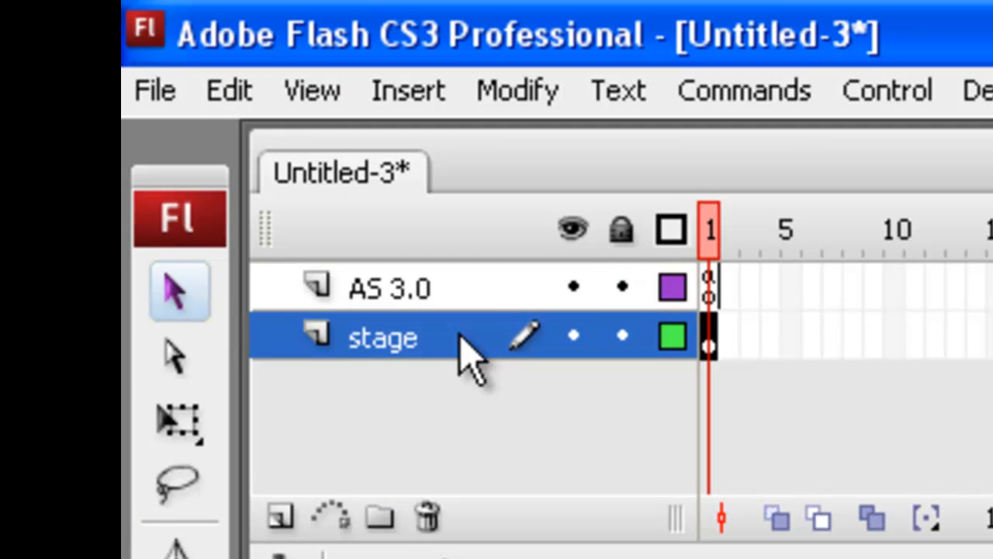
click(388, 287)
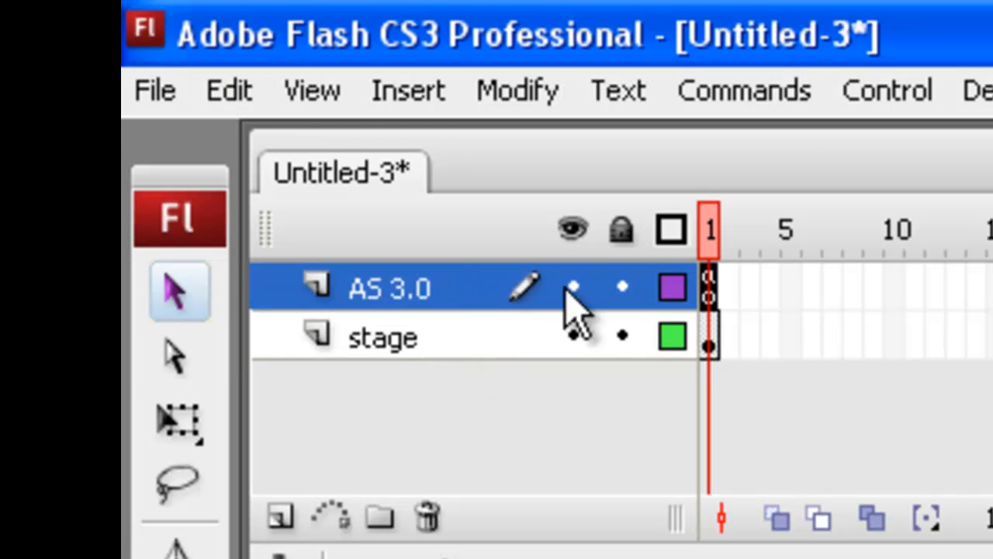
click(764, 62)
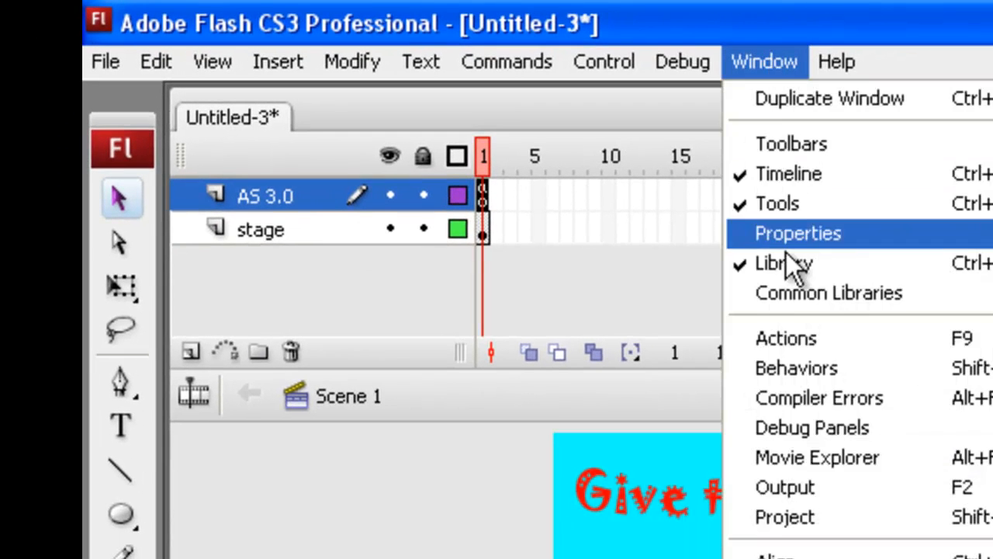
click(785, 338)
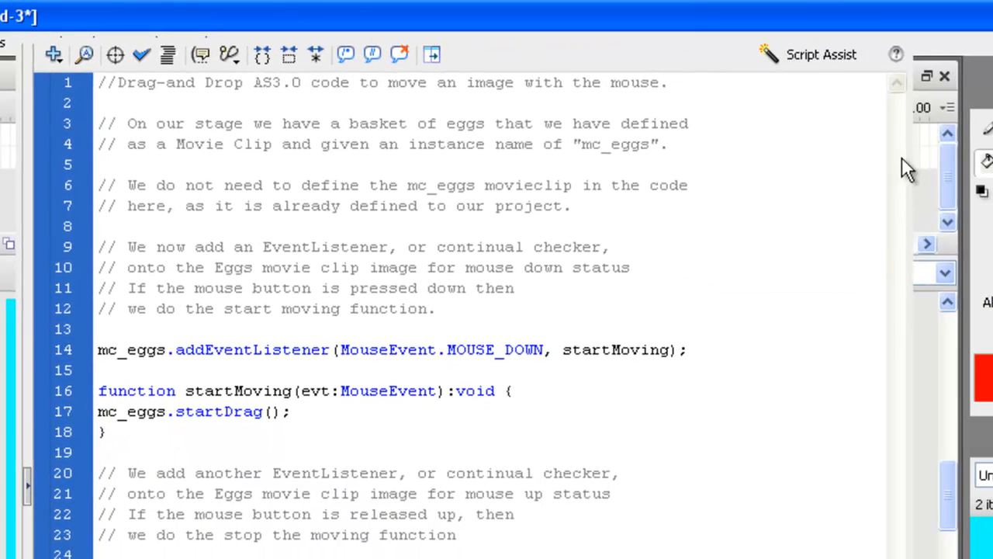
mouse_move(868, 184)
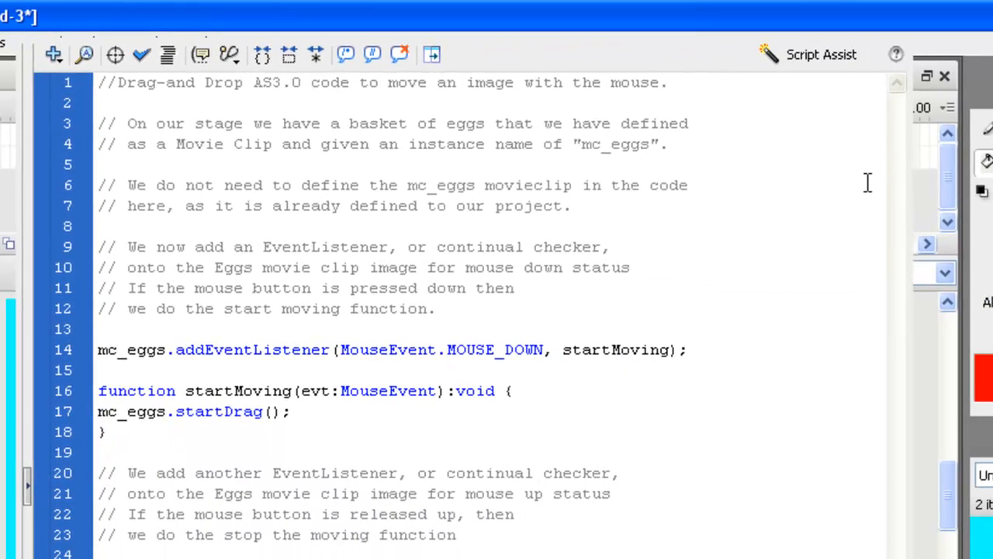
mouse_move(692, 391)
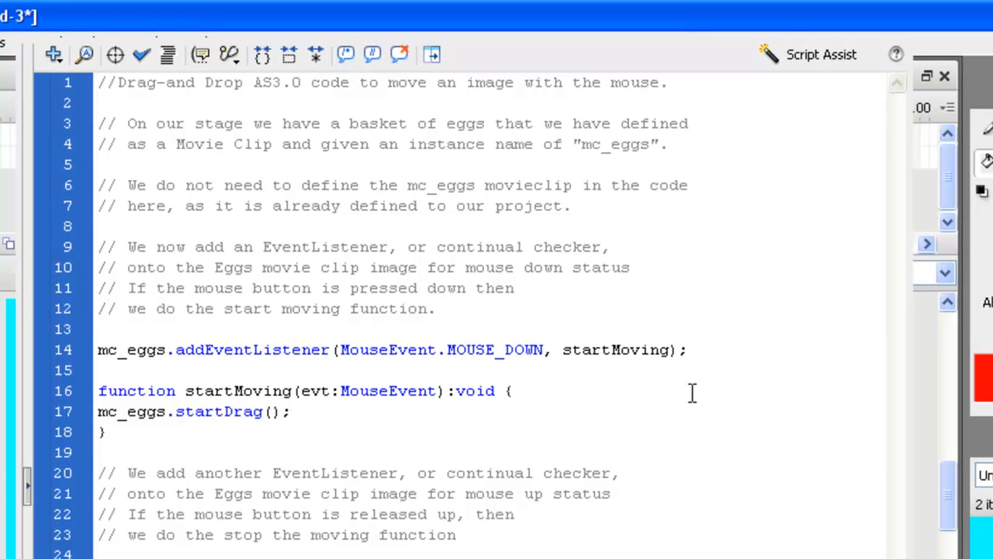
mouse_move(152, 349)
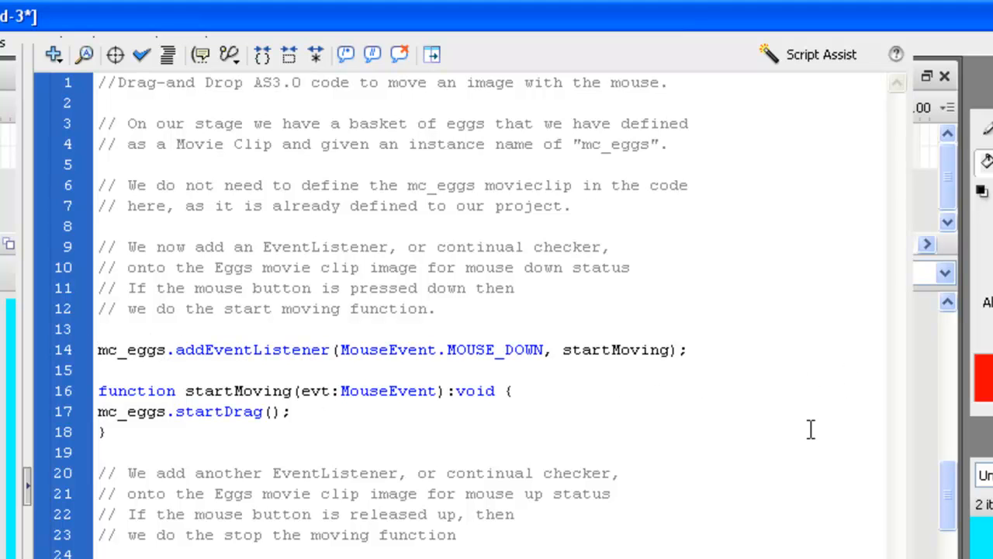
scroll(down, 3)
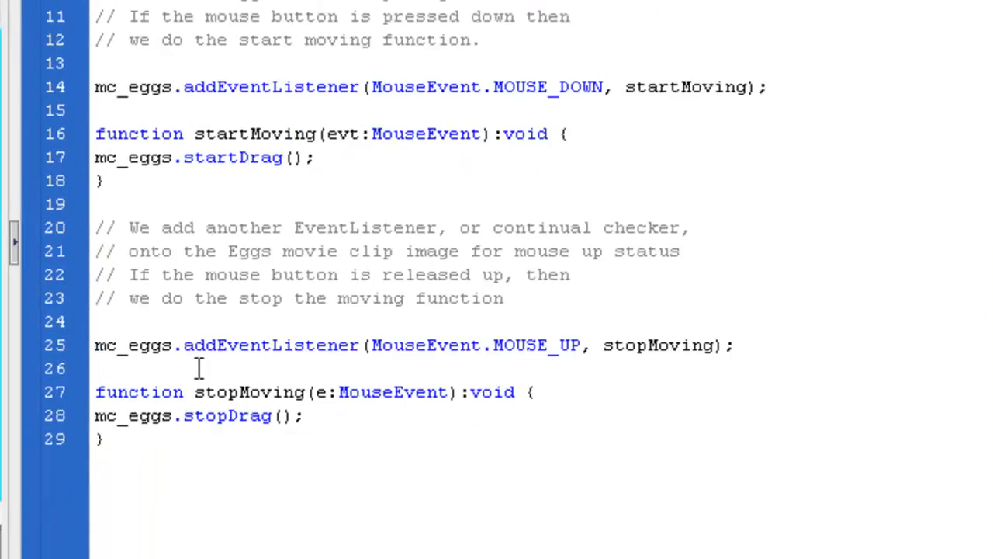
scroll(down, 3)
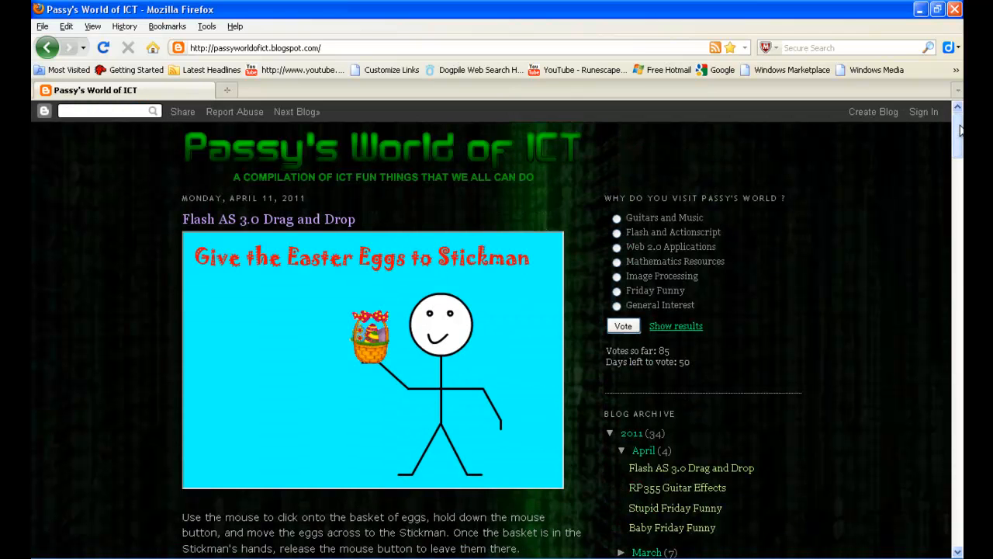
scroll(down, 3)
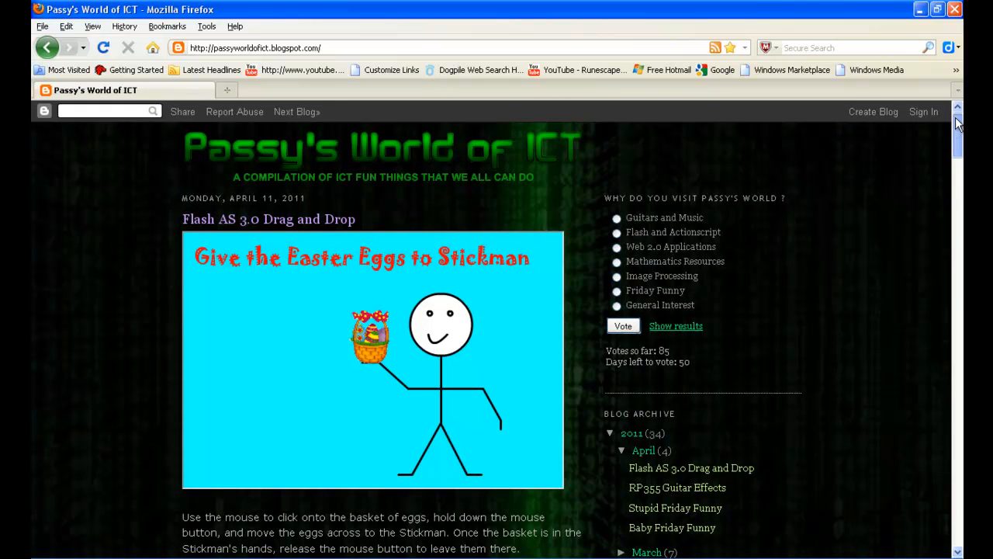
mouse_move(261, 158)
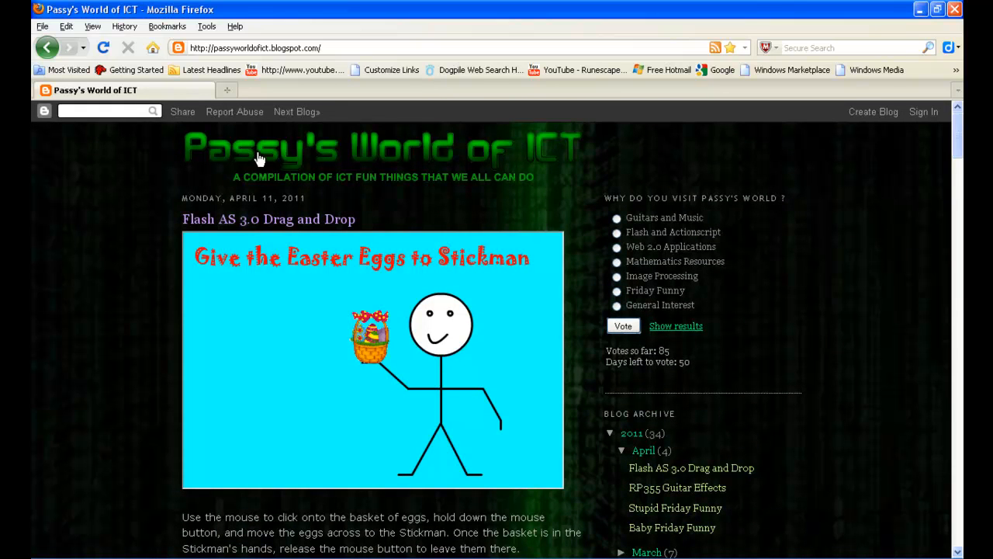
mouse_move(953, 142)
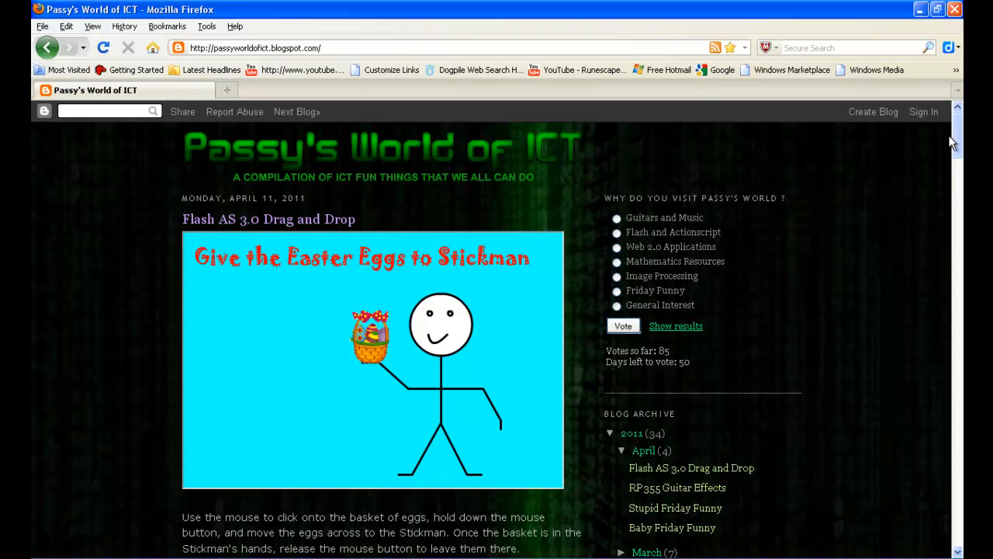
scroll(down, 3)
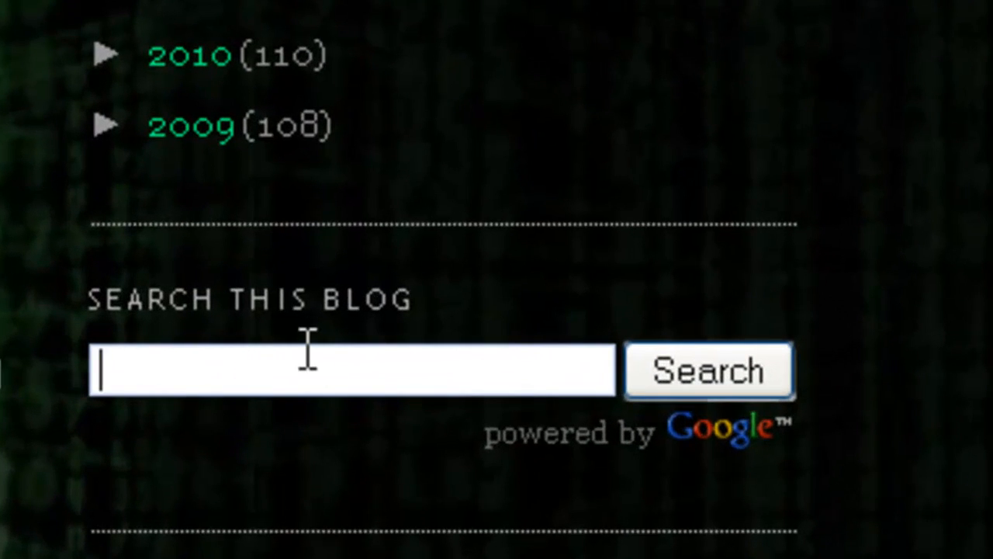
Step: Search the blog for 'flash drag and drop' and open the AS3.0 Drag and Drop post
text(flash)
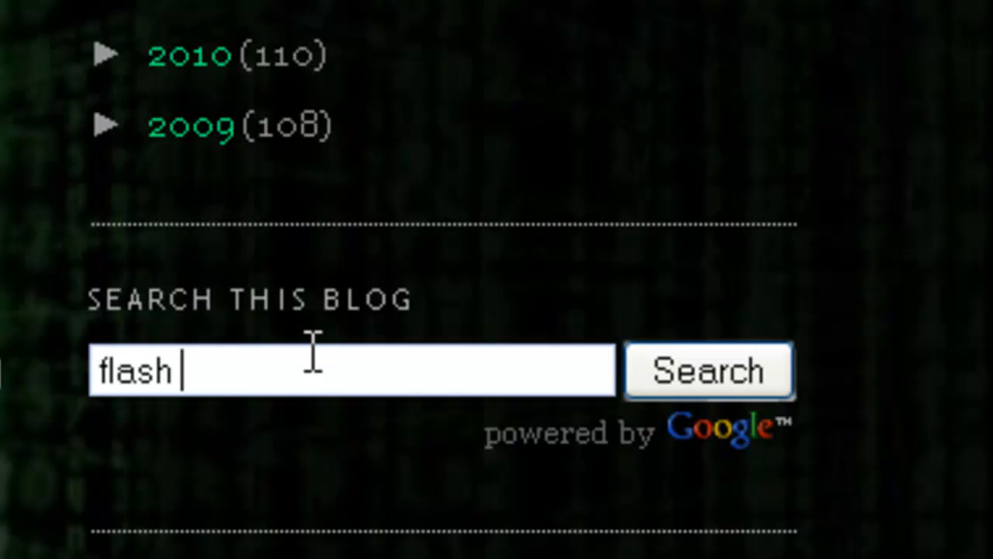
text(drag and)
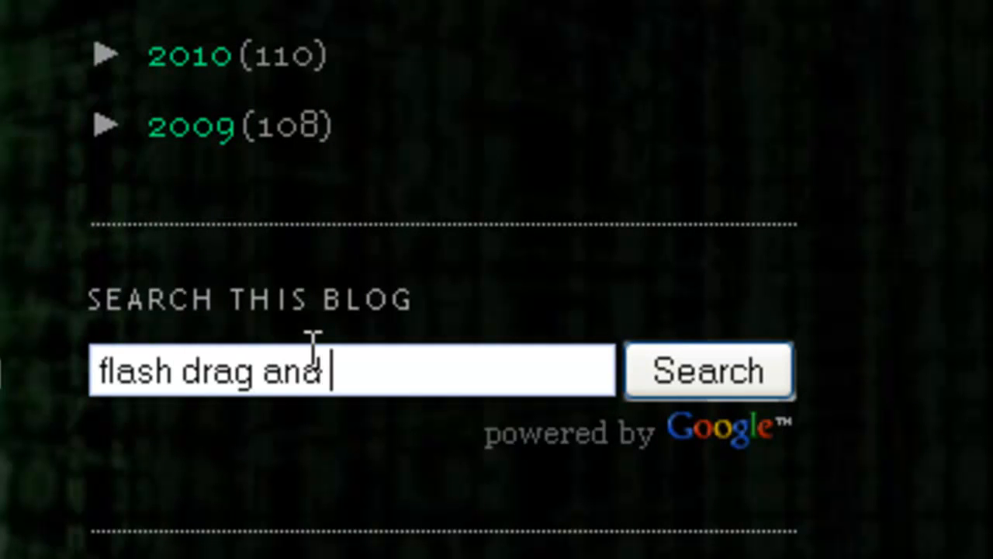
text(drop)
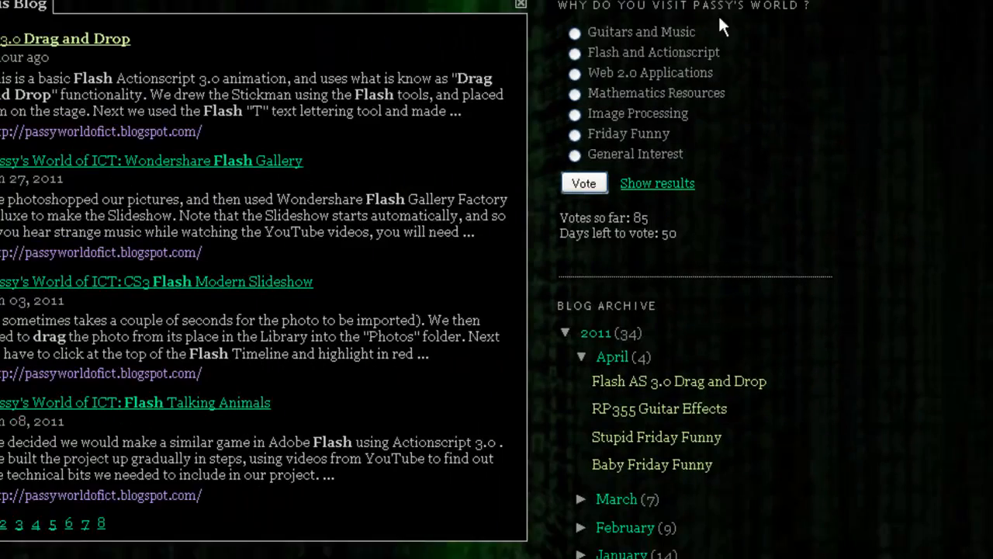
scroll(down, 3)
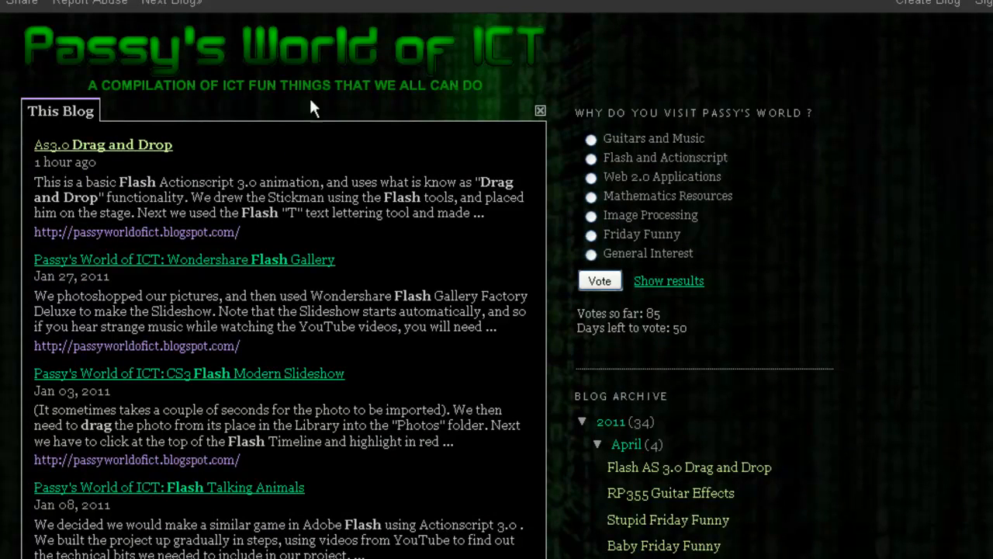
mouse_move(47, 156)
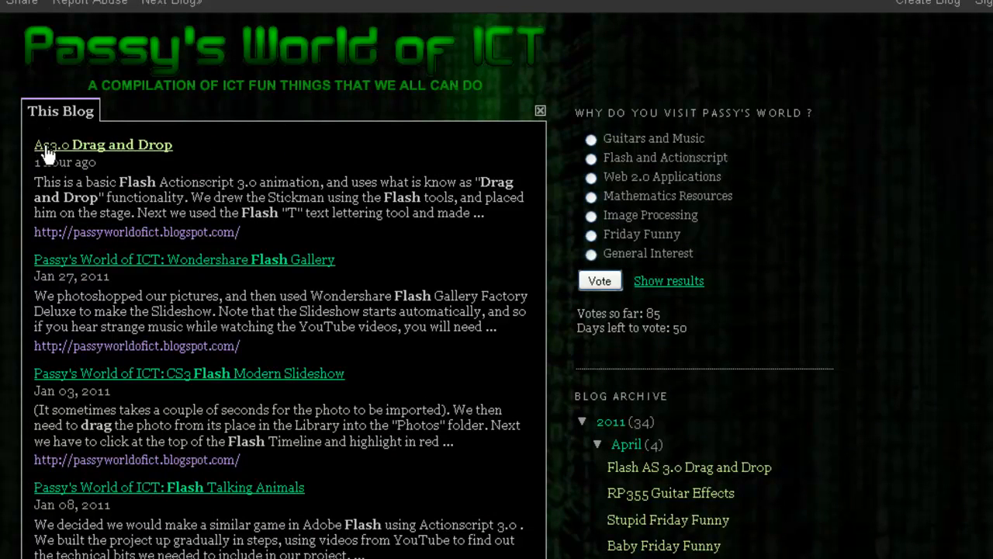
mouse_move(136, 147)
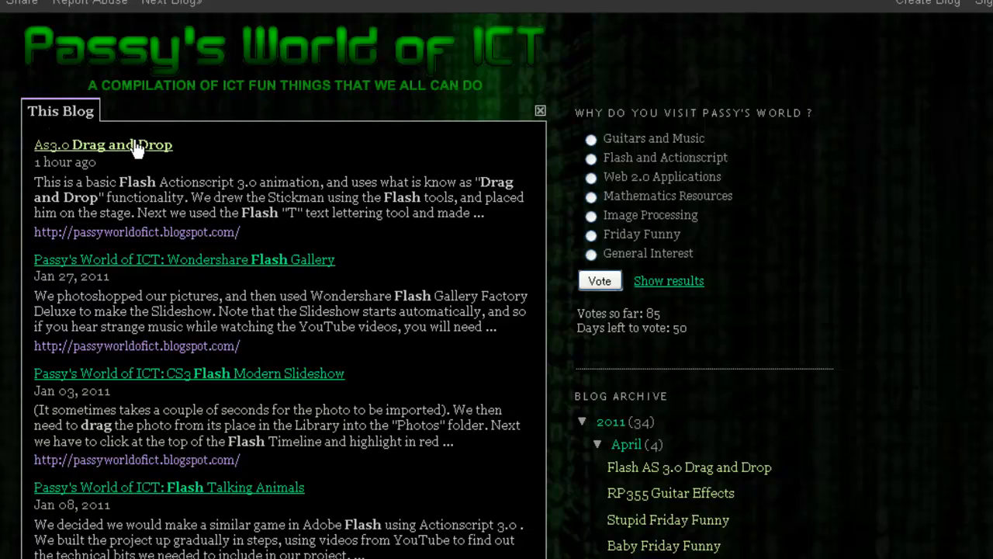
click(103, 145)
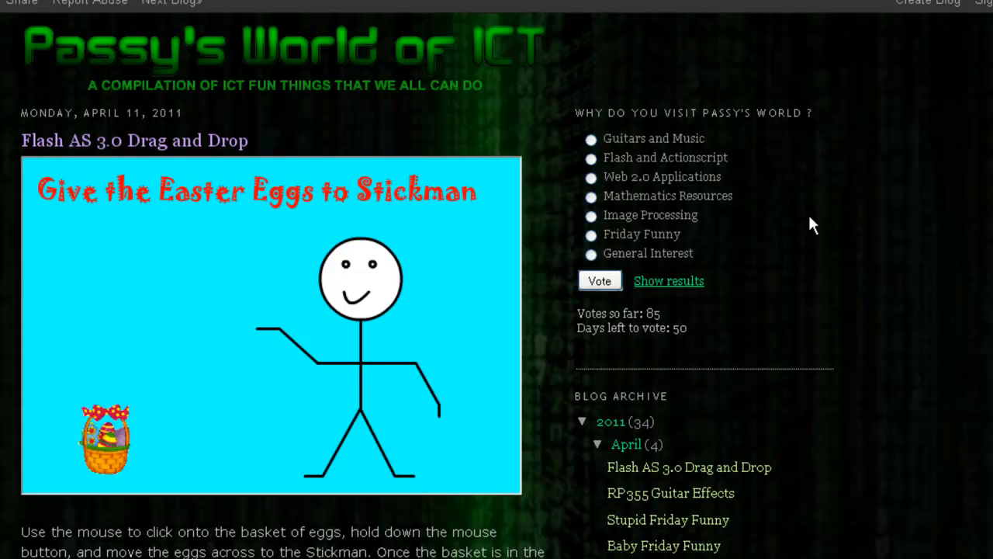